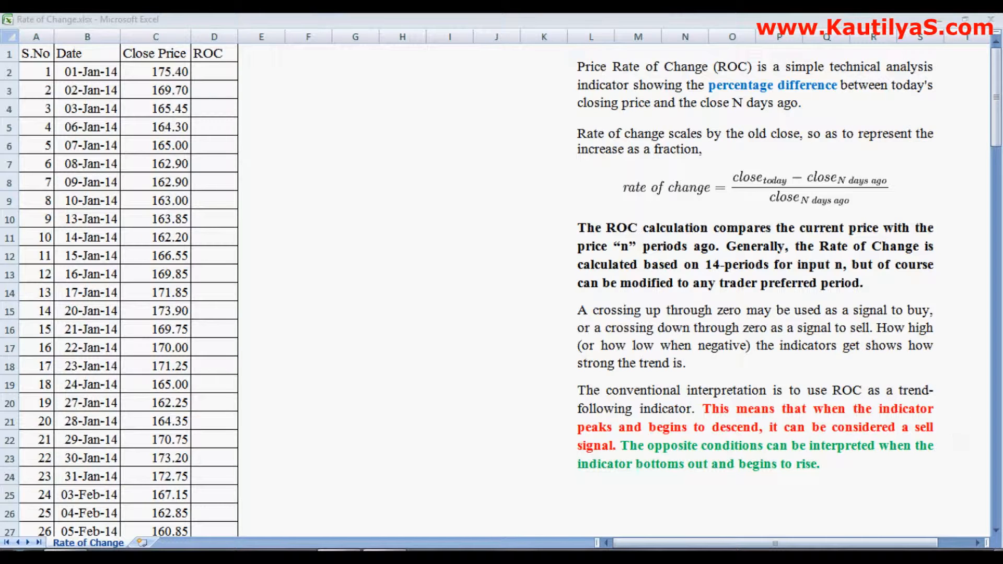
pyautogui.moveTo(752, 194)
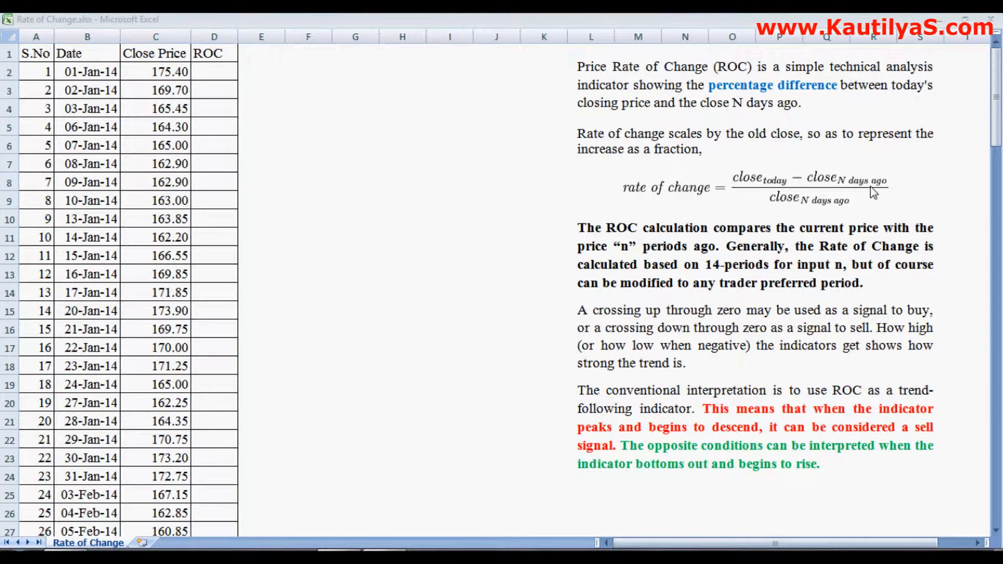
pyautogui.moveTo(817, 213)
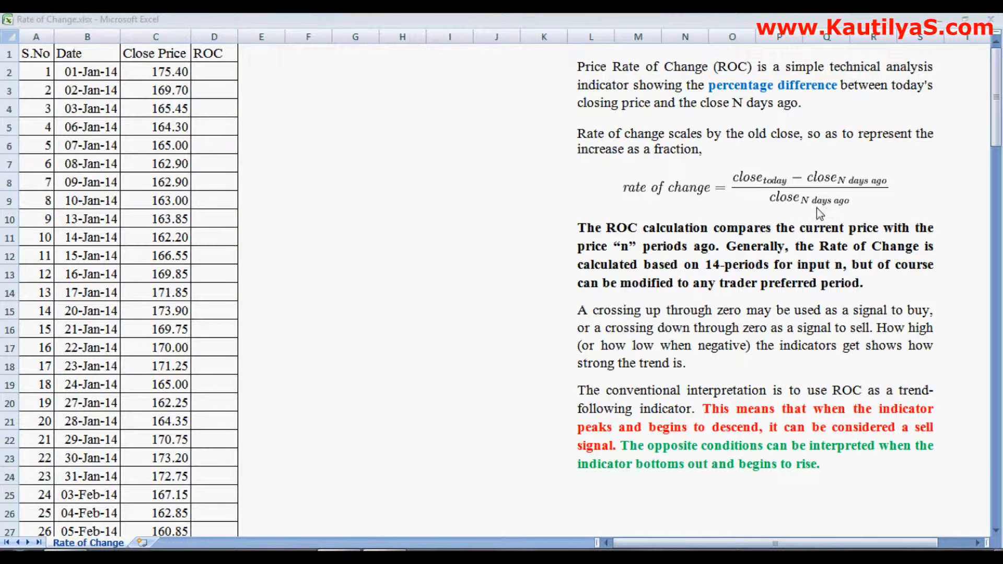
pyautogui.moveTo(869, 213)
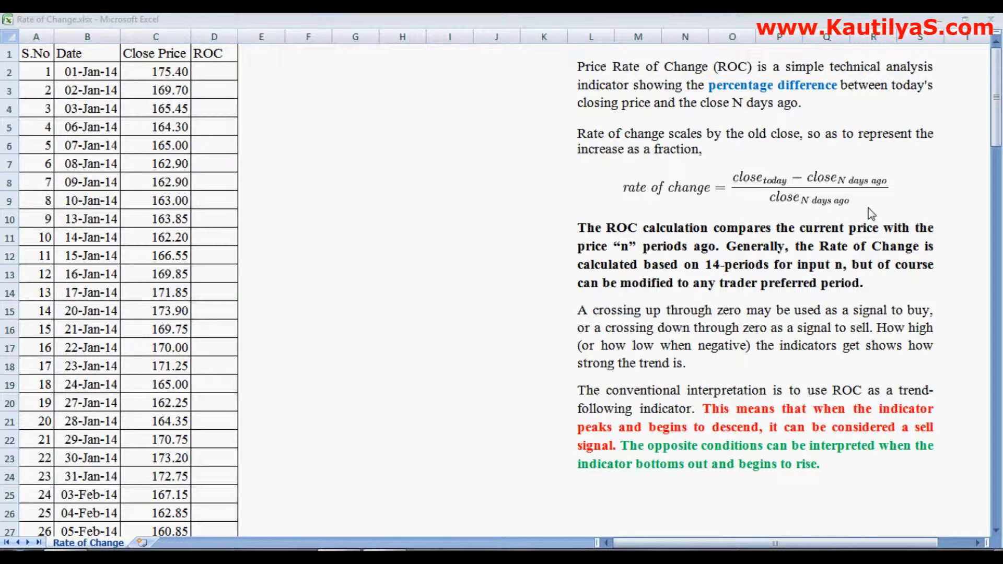
pyautogui.moveTo(336, 113)
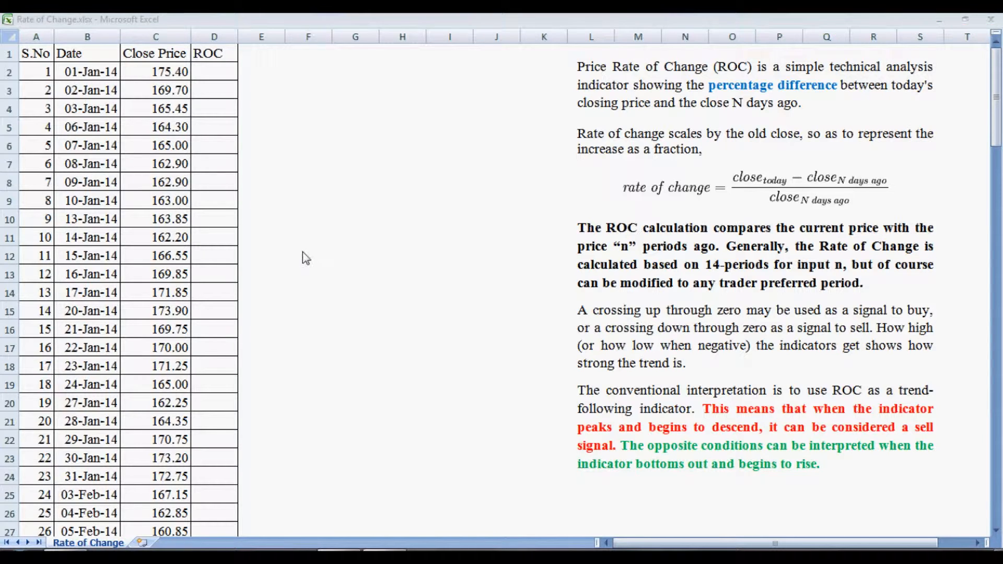
# - Enter =(C15-C2)/C2*100 in D15 to get the 20-Jan-14 ROC of -0.855
pyautogui.click(355, 162)
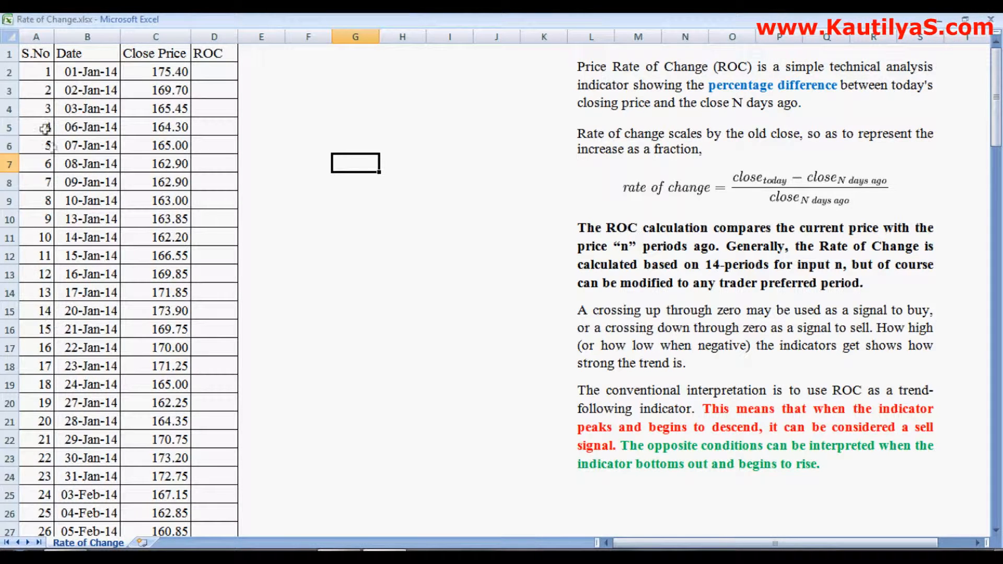
pyautogui.moveTo(39, 311)
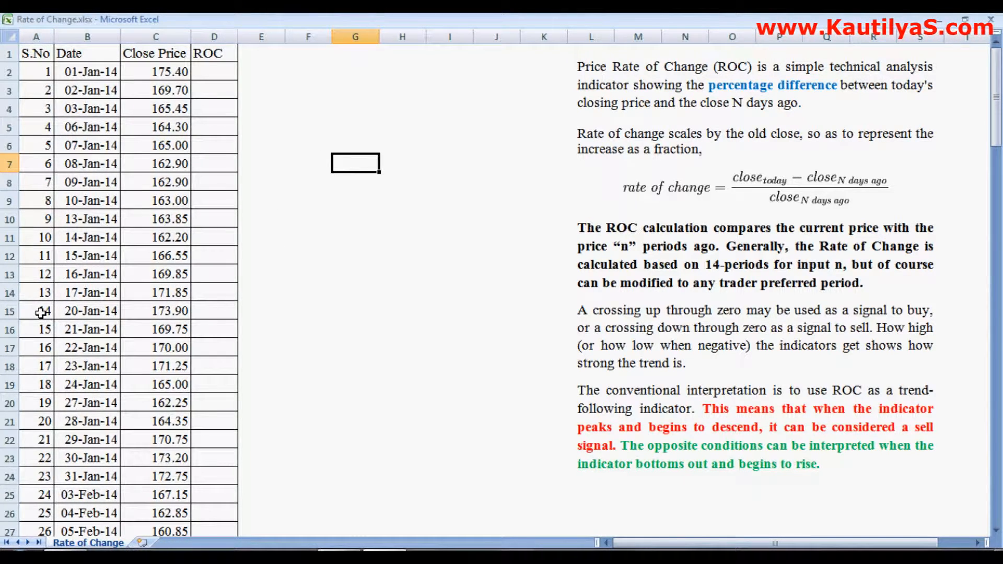
pyautogui.click(215, 310)
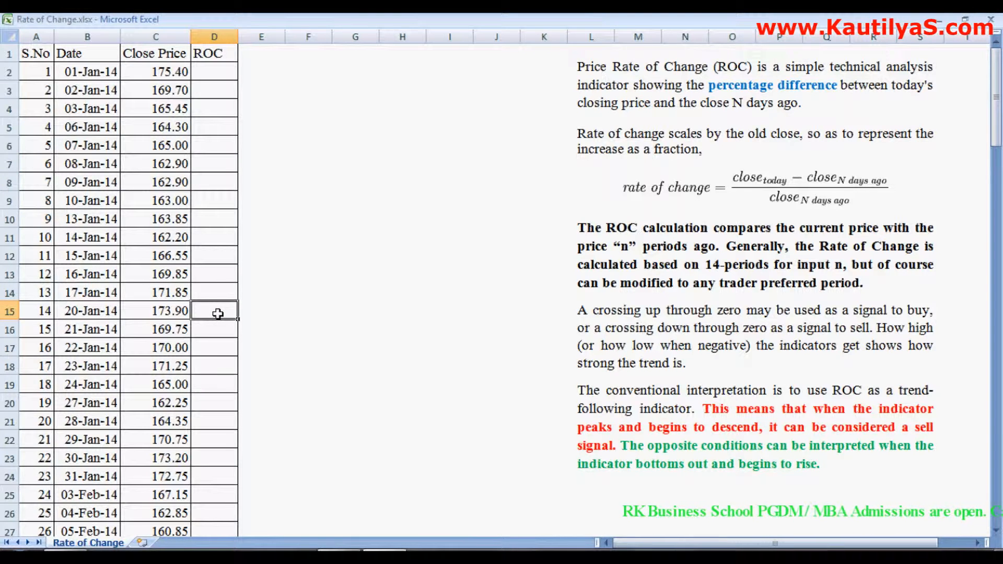
pyautogui.write('=')
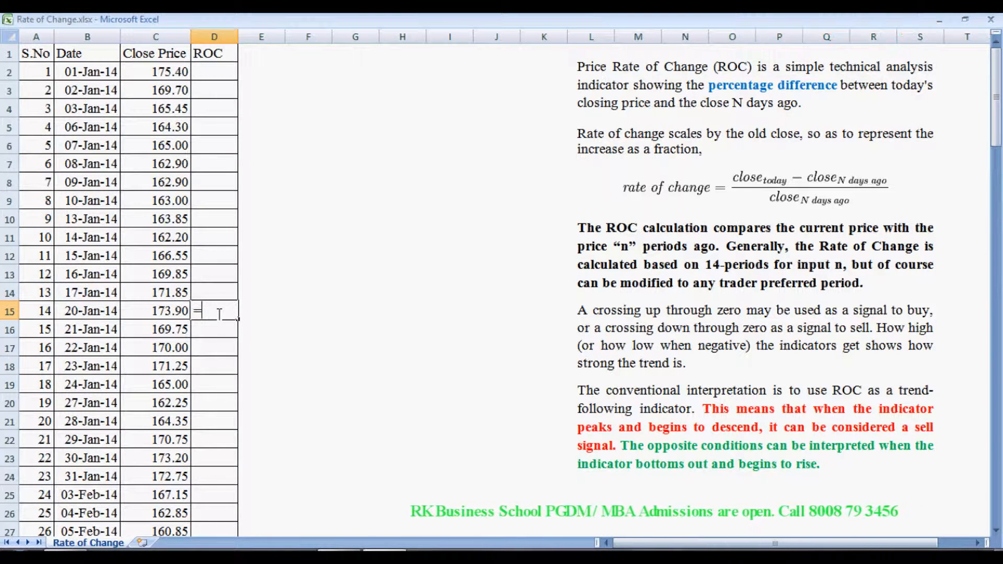
pyautogui.write('(')
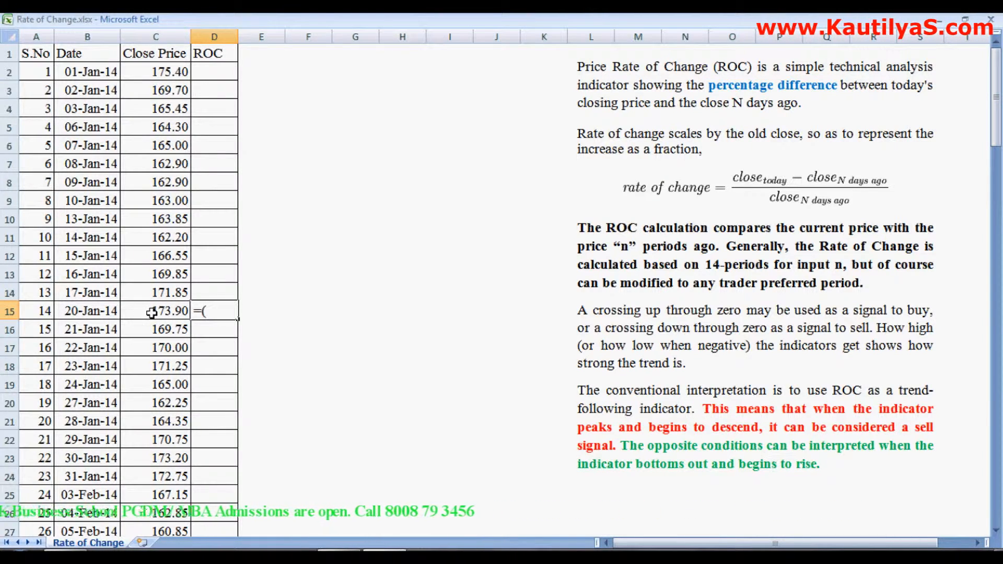
pyautogui.click(156, 311)
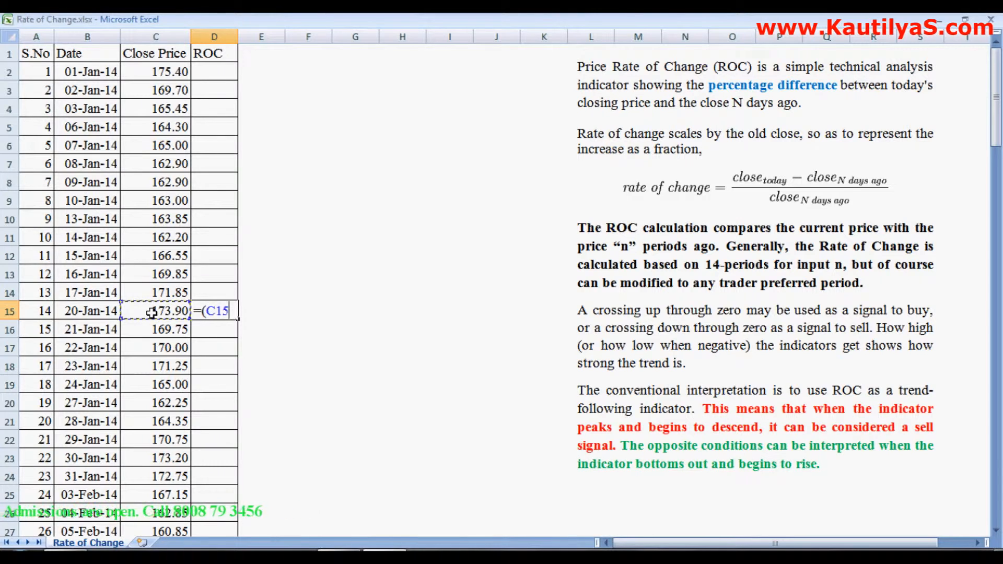
pyautogui.write('-')
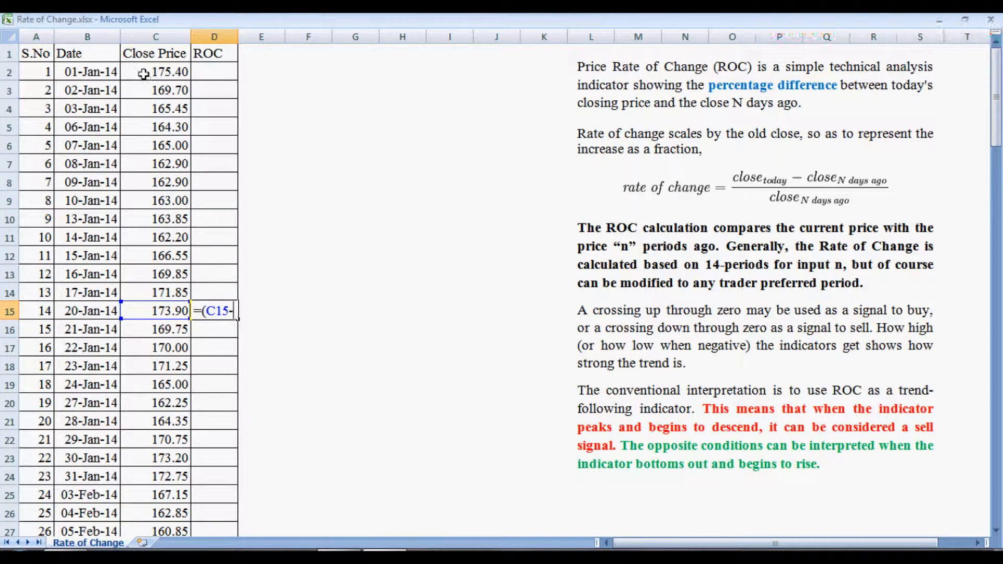
pyautogui.click(154, 71)
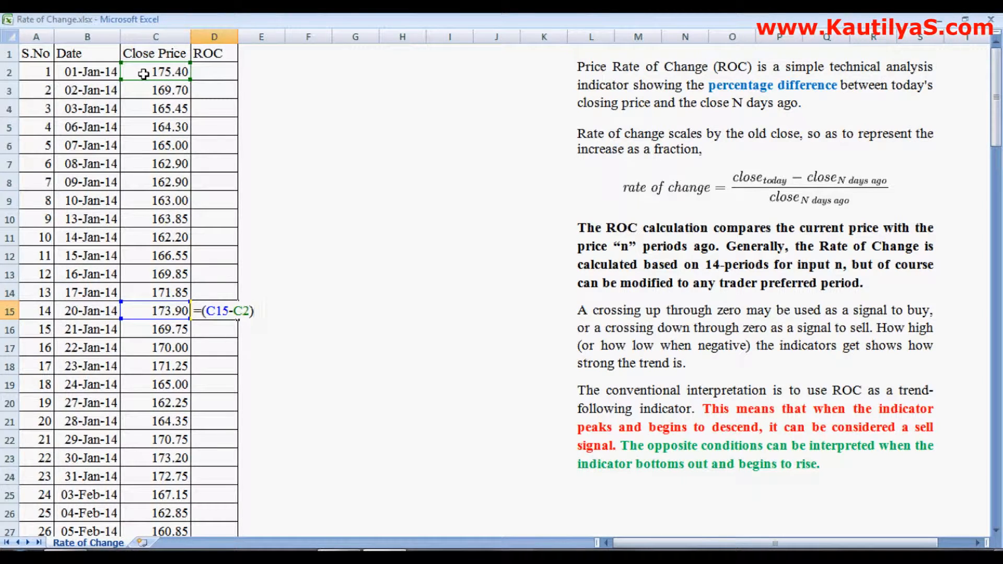
pyautogui.write('/C2')
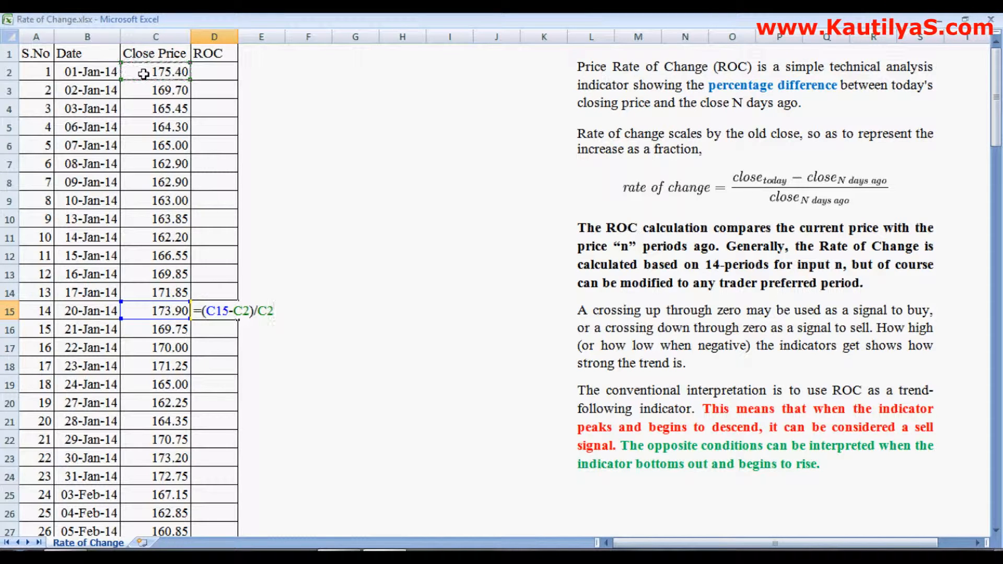
pyautogui.write('*100')
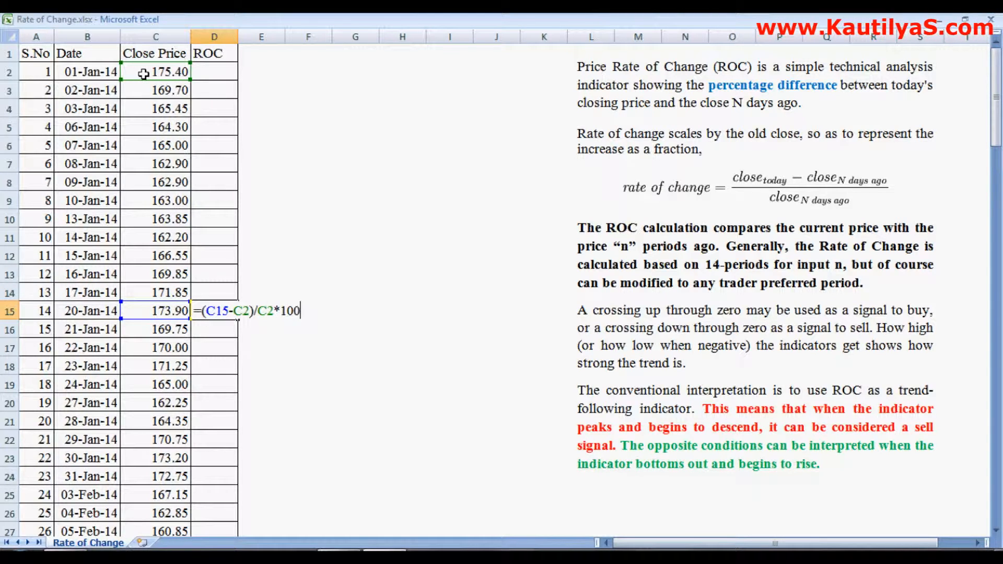
pyautogui.press('Enter')
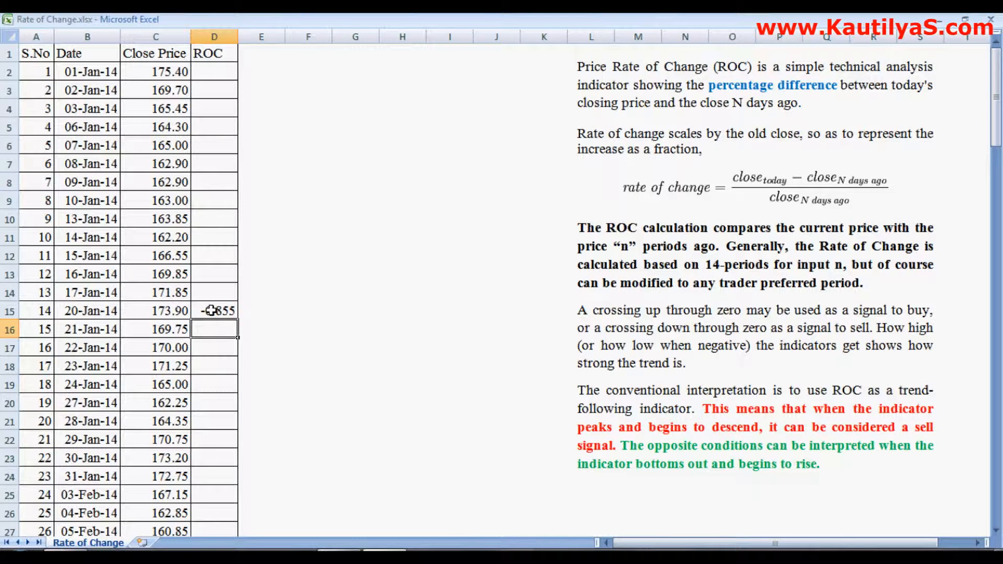
# - Select D15 to confirm the -0.855 ROC comes from (C15-C2)/C2*100
pyautogui.click(213, 310)
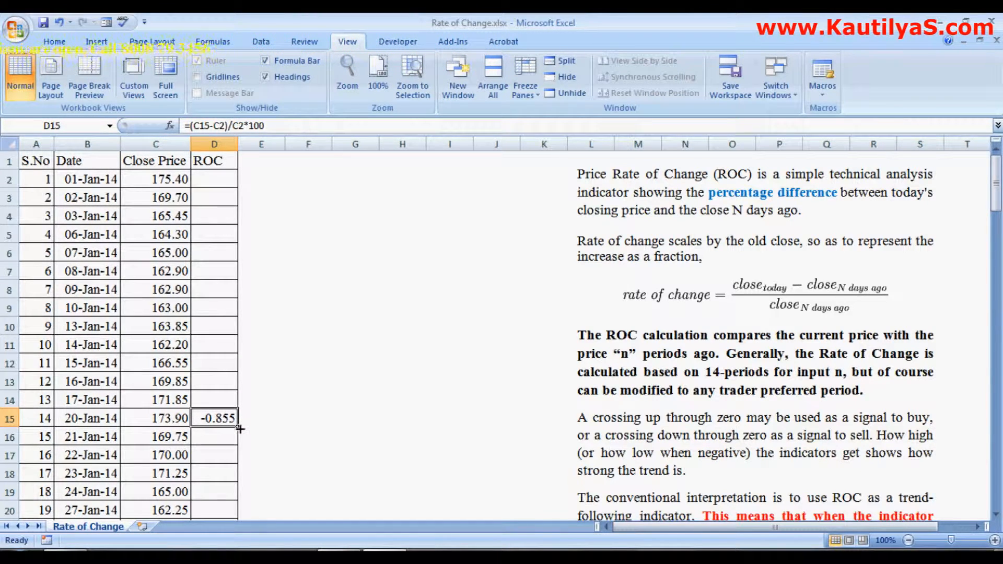
# - Fill the ROC formula down to 21-Jan-14 and 22-Jan-14, giving 0.0295 and 2.7501
pyautogui.moveTo(235, 427); pyautogui.dragTo(235, 445)
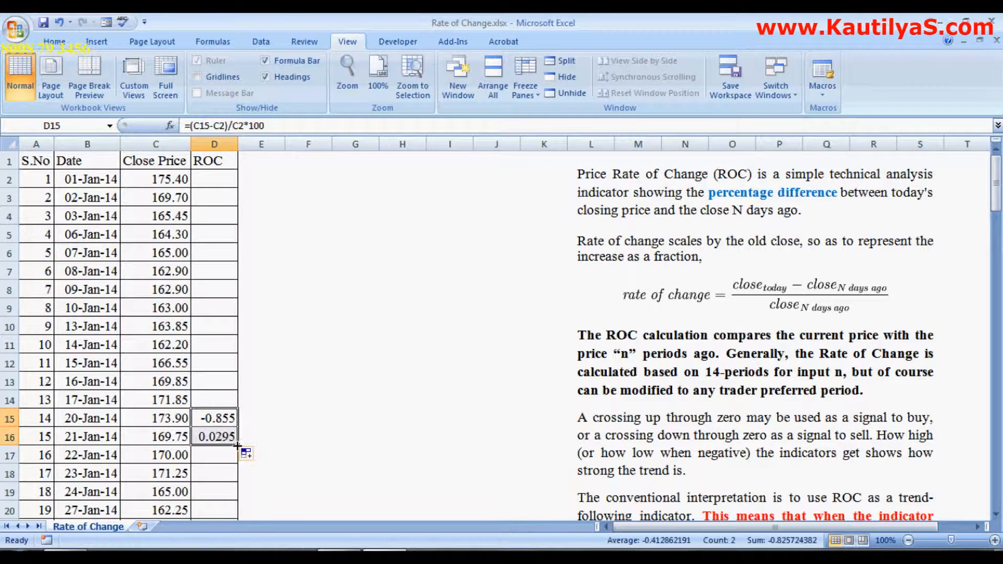
pyautogui.click(214, 437)
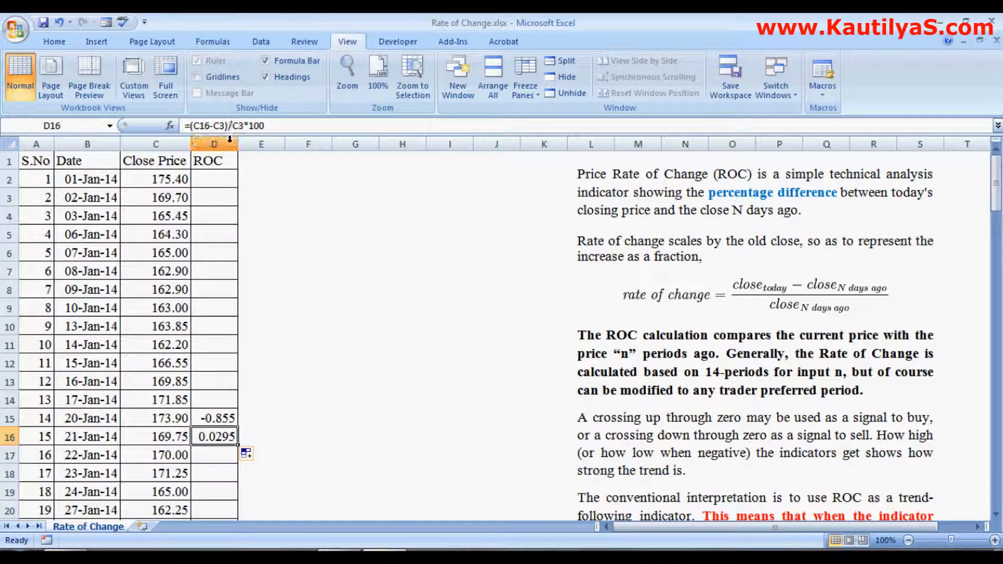
pyautogui.moveTo(142, 199)
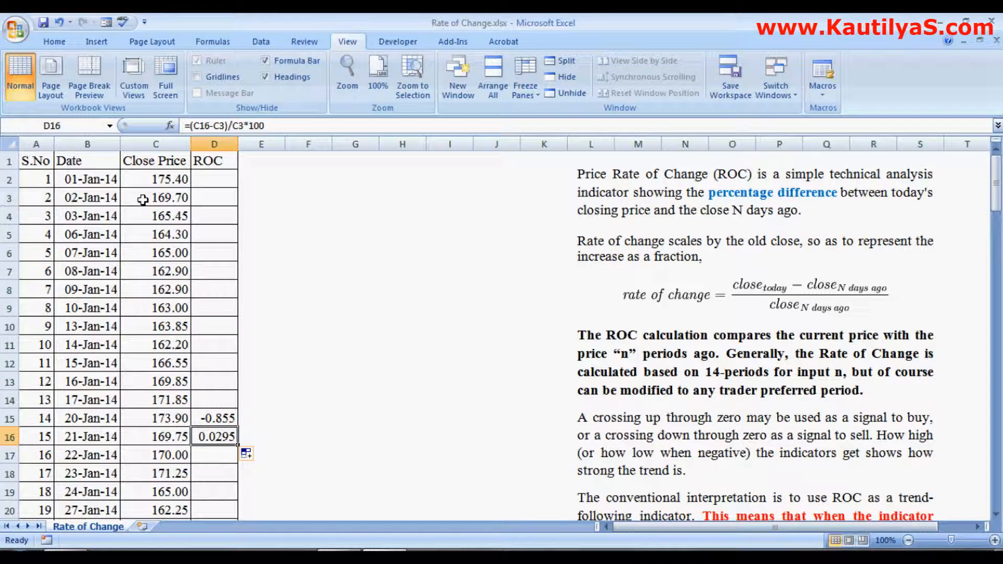
pyautogui.moveTo(149, 196)
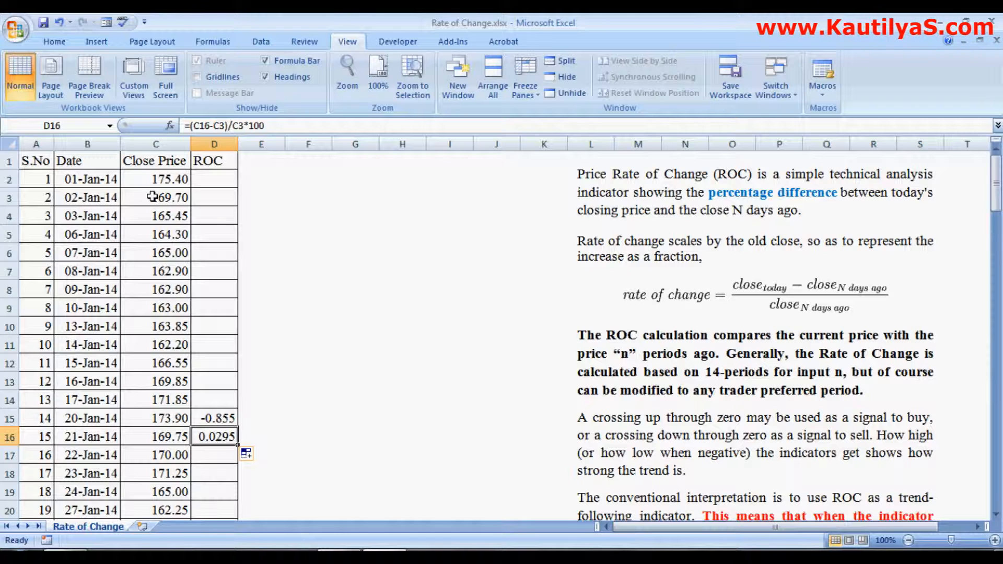
pyautogui.moveTo(73, 345)
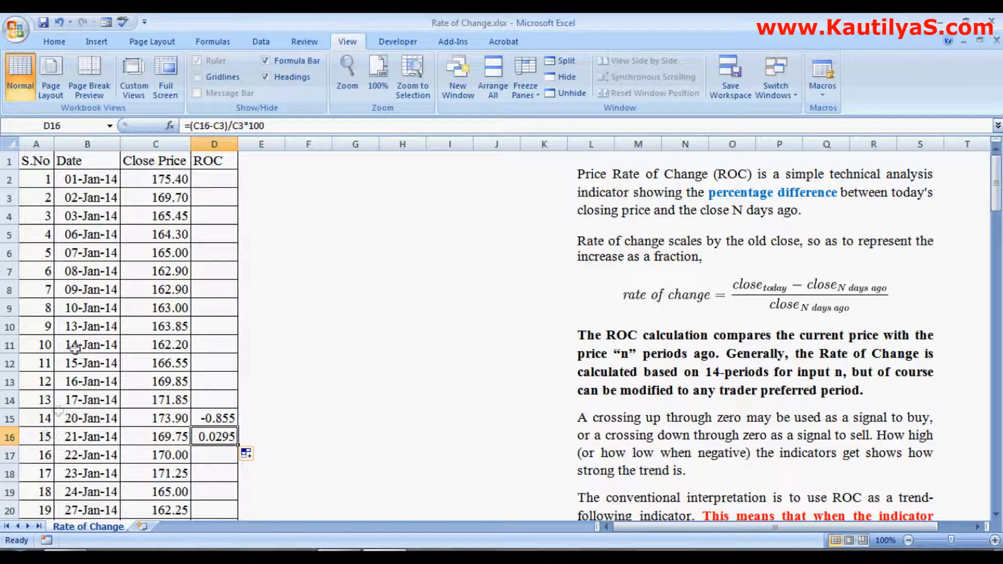
pyautogui.moveTo(141, 197)
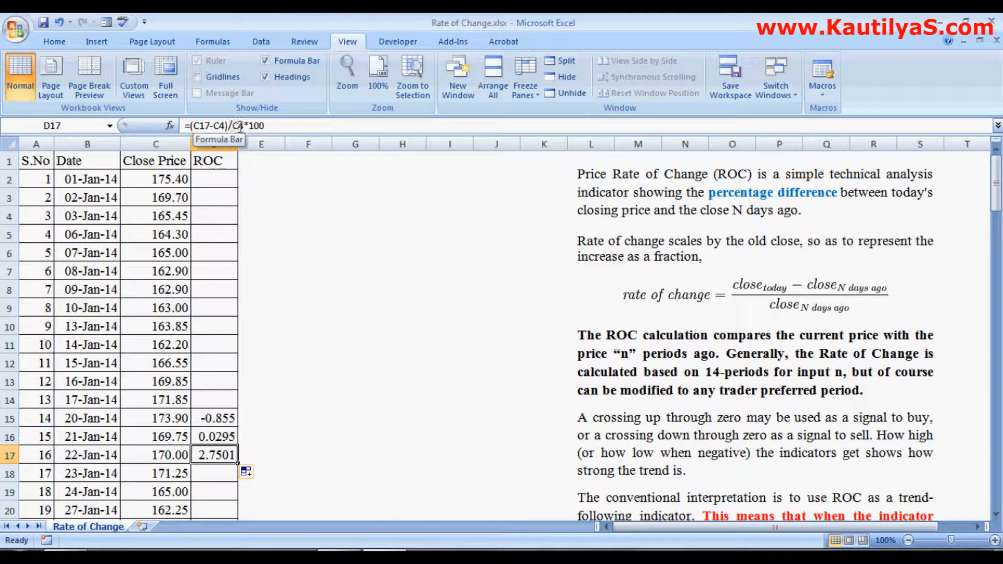
pyautogui.scroll(-3)
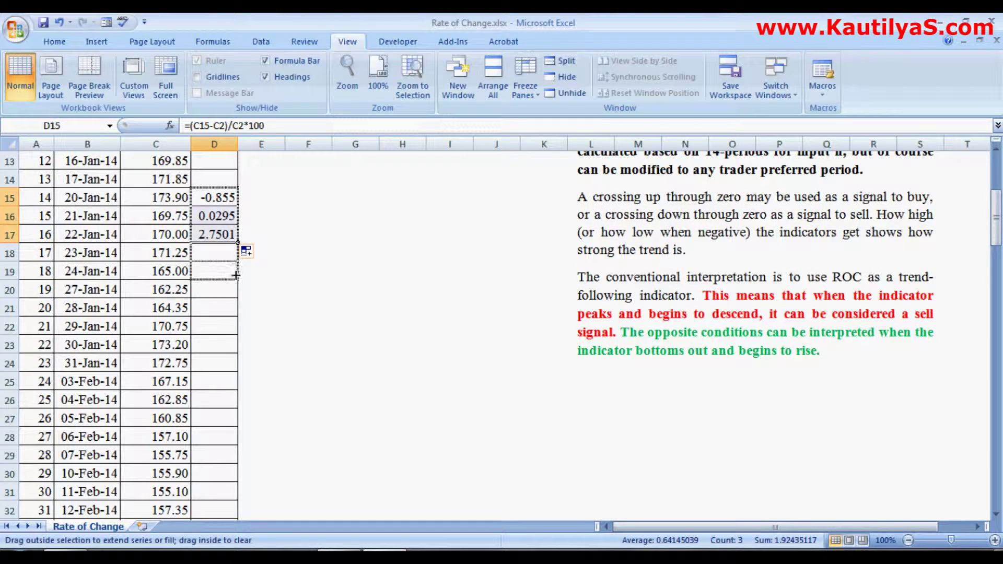
# - Fill the ROC formula down column D through 30-May-14 and review the values
pyautogui.moveTo(235, 244); pyautogui.dragTo(235, 389)
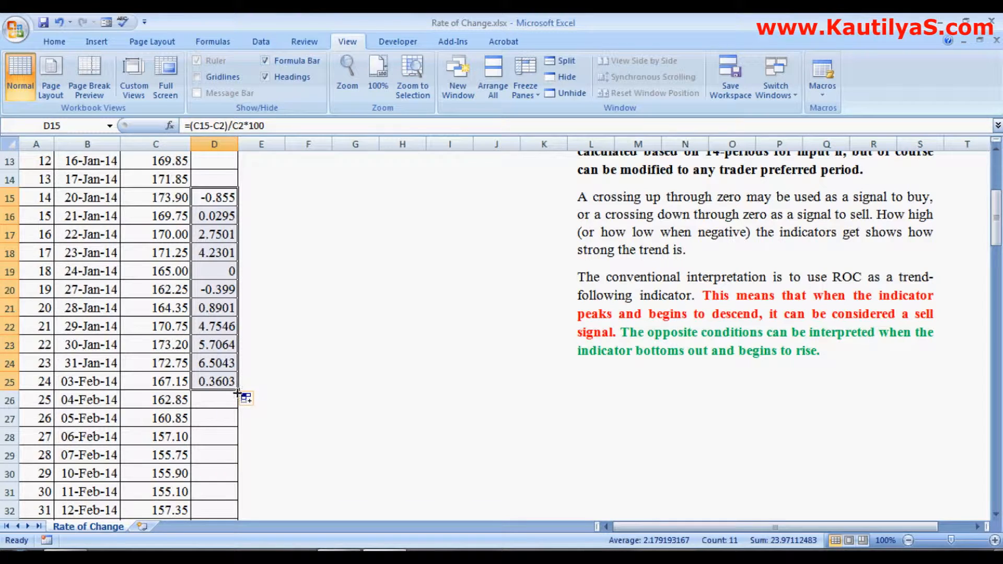
pyautogui.moveTo(259, 285)
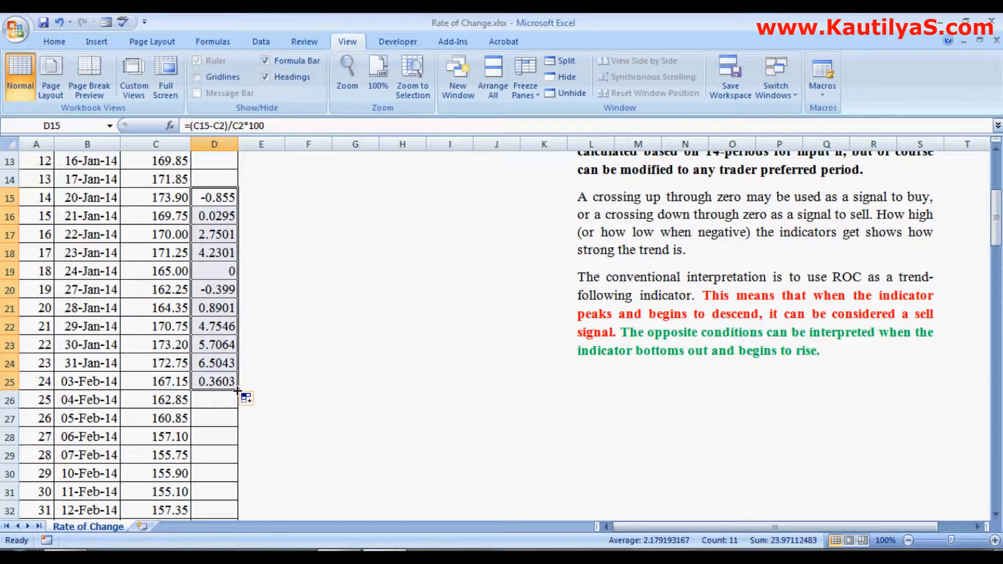
pyautogui.moveTo(244, 398); pyautogui.dragTo(244, 512)
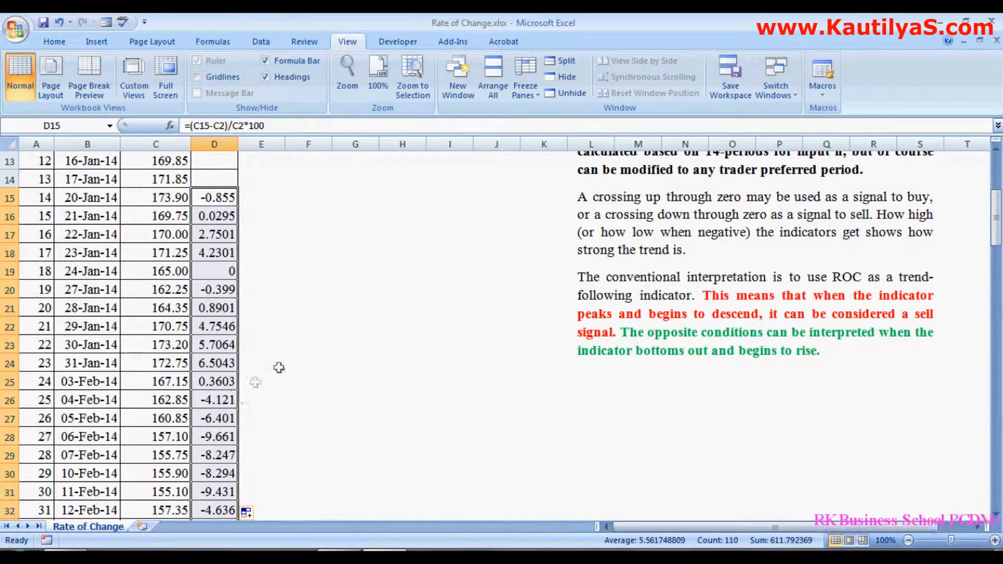
pyautogui.scroll(-3)
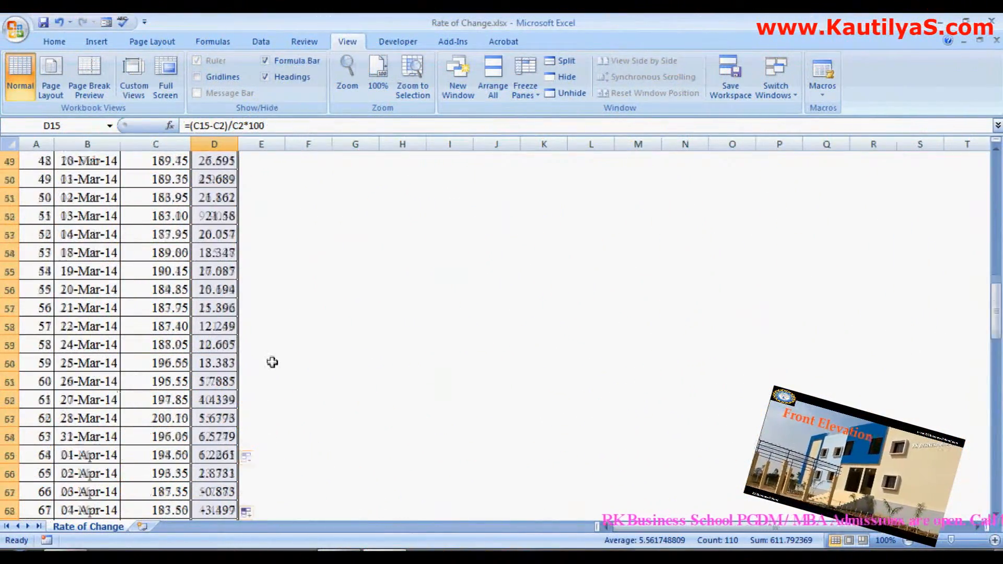
pyautogui.scroll(-3)
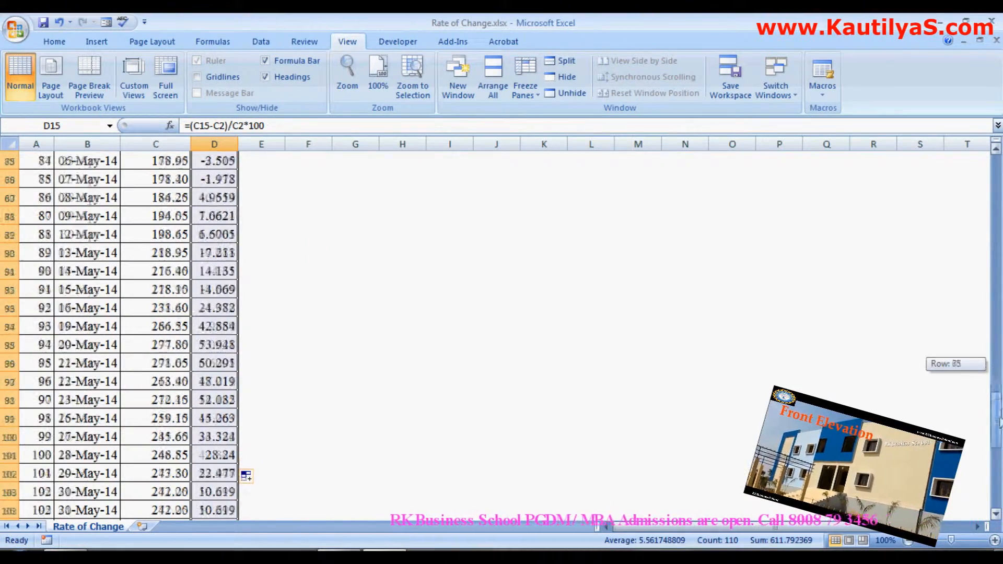
pyautogui.scroll(3)
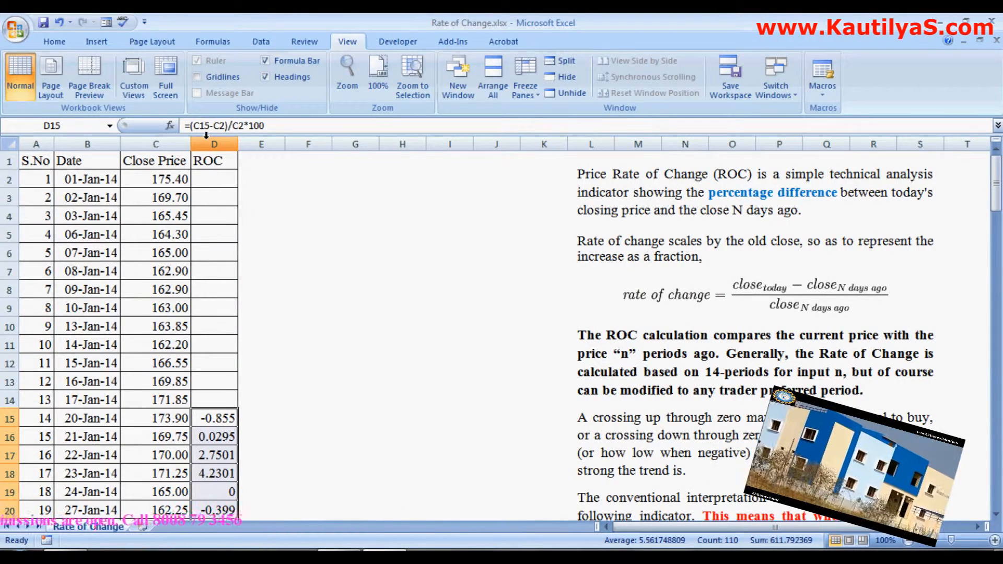
# - Select the whole ROC column D as the data to chart
pyautogui.click(214, 161)
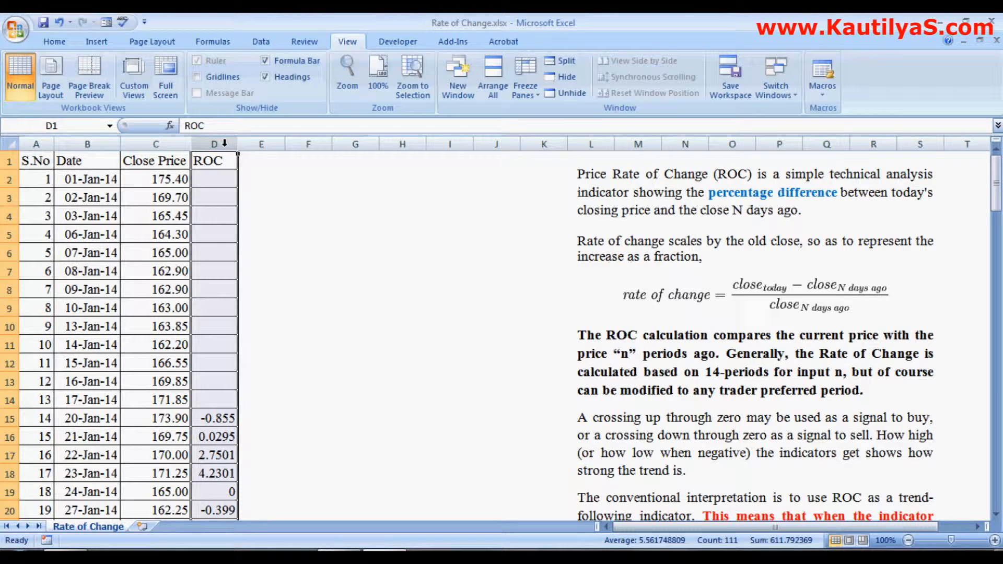
# - Insert a Line with Markers chart of the ROC column
pyautogui.click(96, 42)
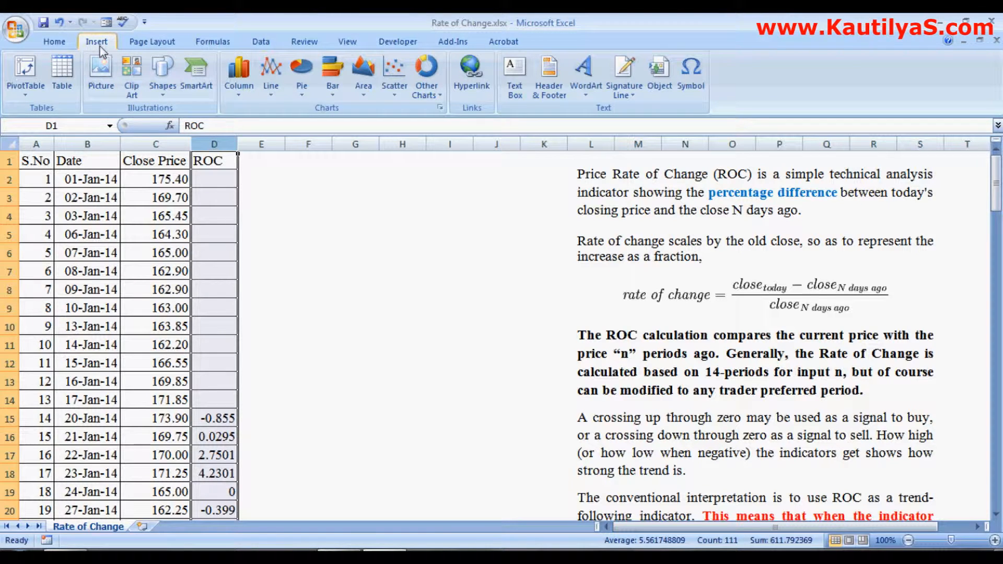
pyautogui.moveTo(270, 73)
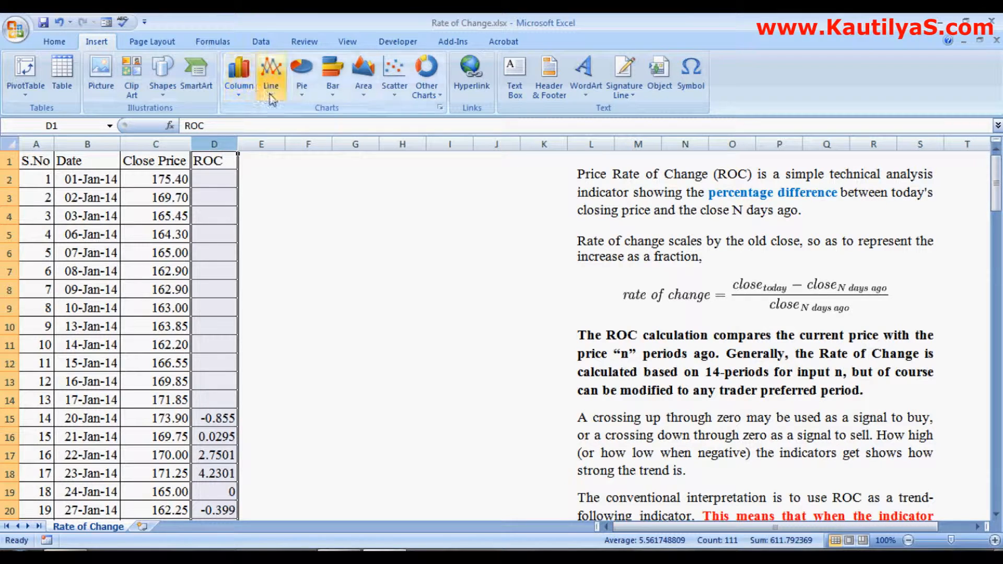
pyautogui.click(271, 71)
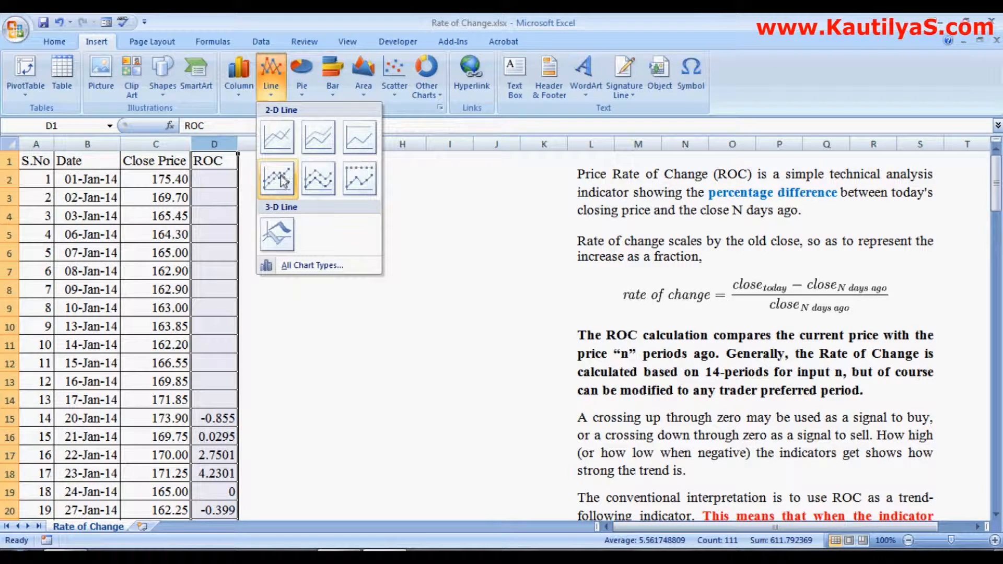
pyautogui.moveTo(277, 180)
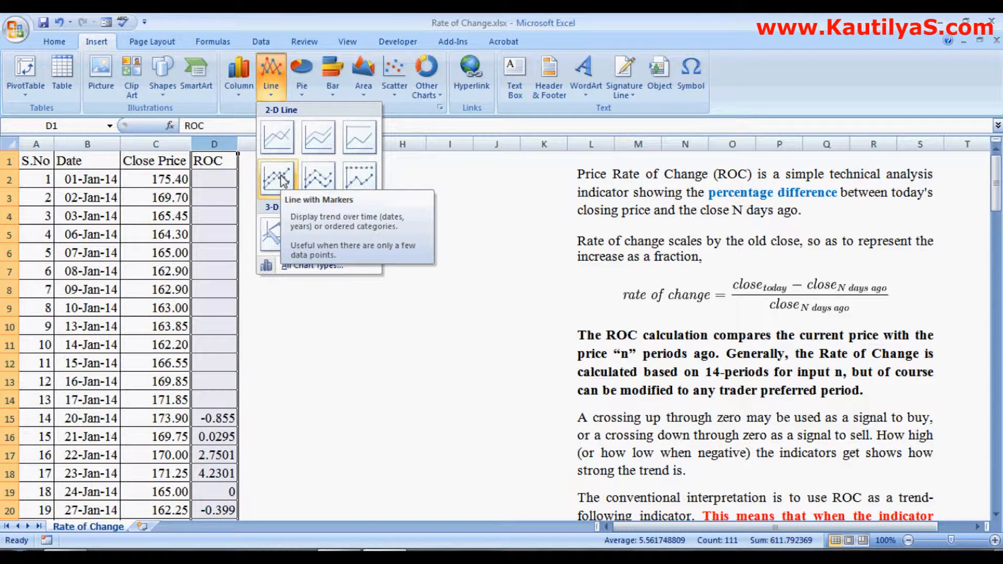
pyautogui.click(276, 176)
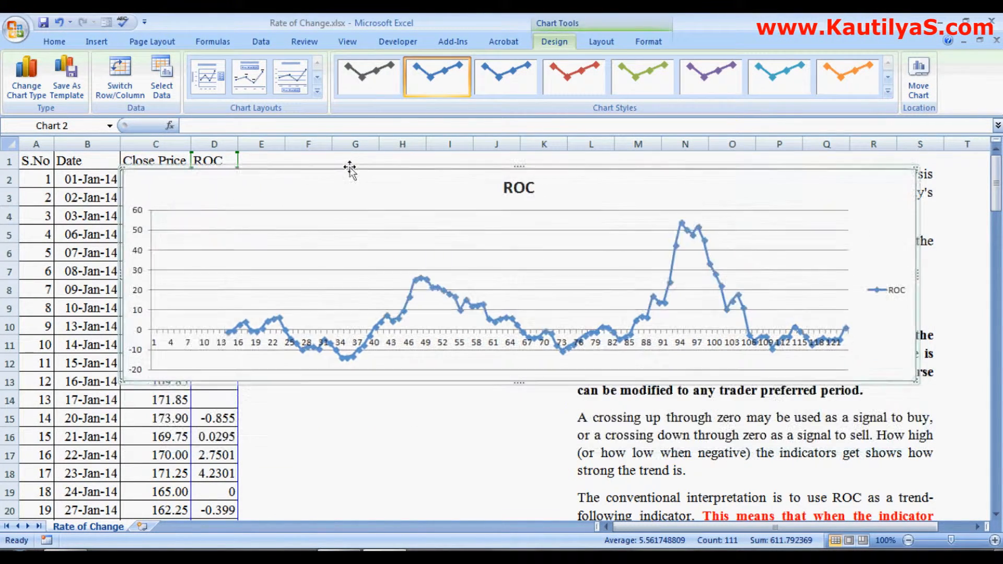
pyautogui.moveTo(228, 339)
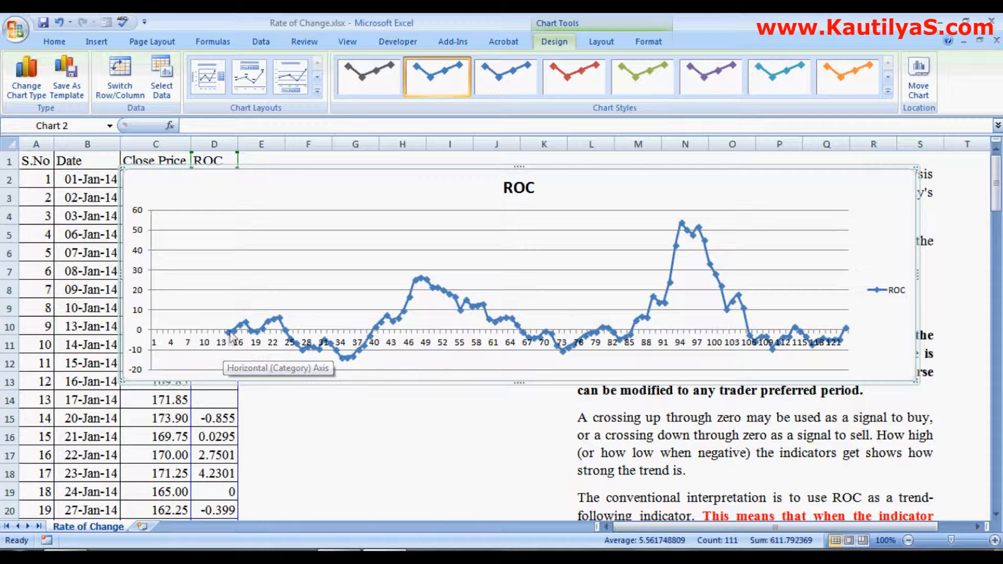
pyautogui.moveTo(333, 359)
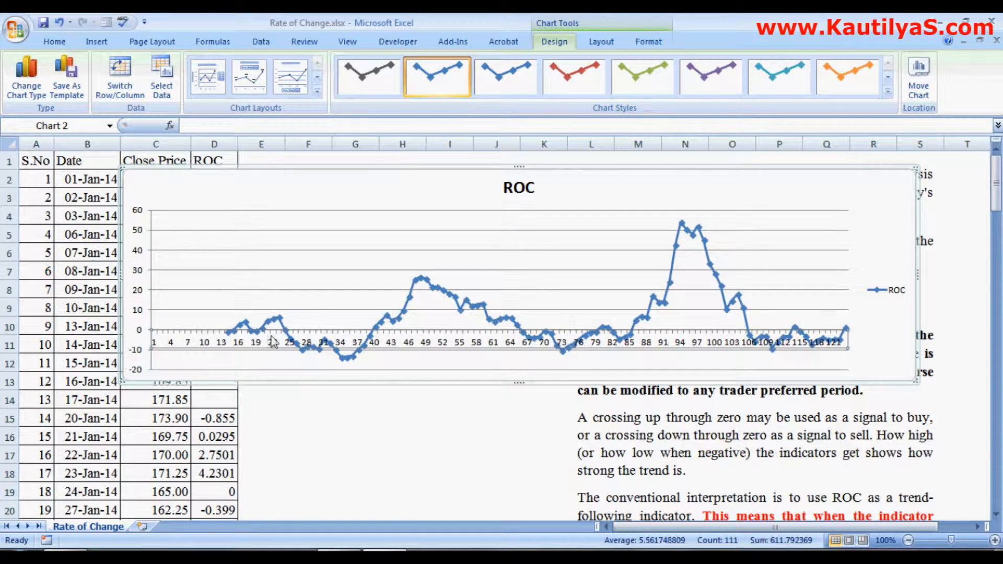
pyautogui.moveTo(376, 346)
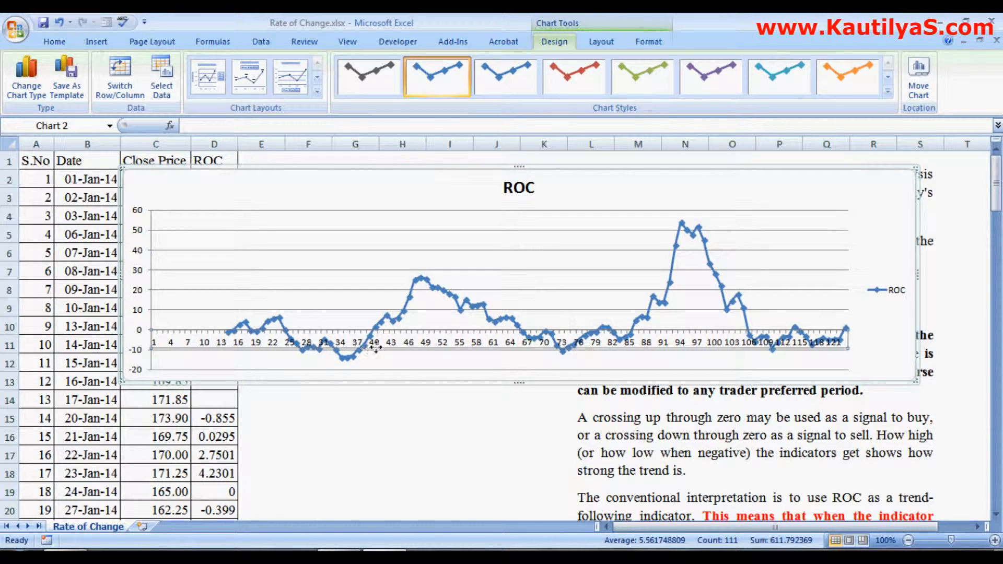
pyautogui.moveTo(387, 344)
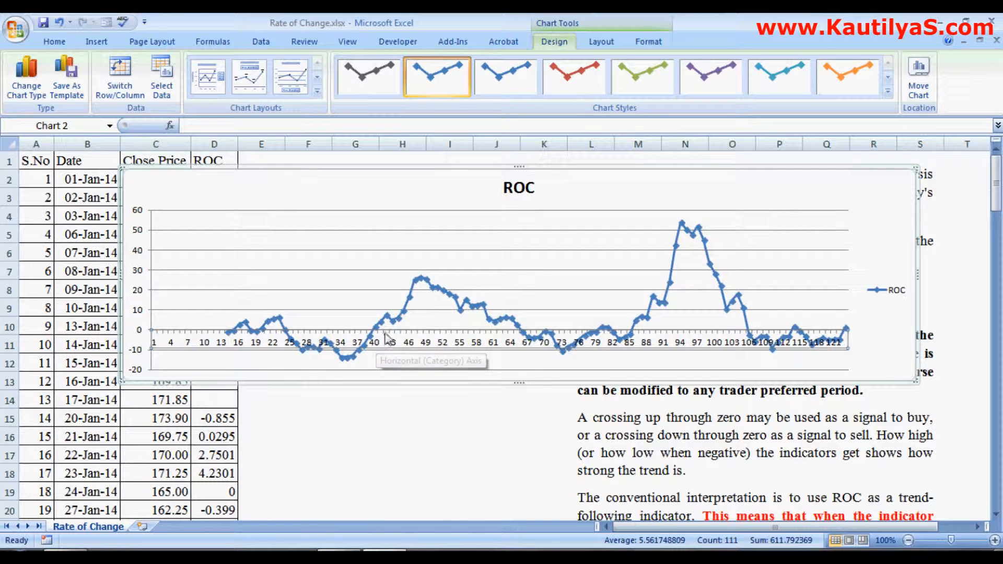
pyautogui.moveTo(403, 324)
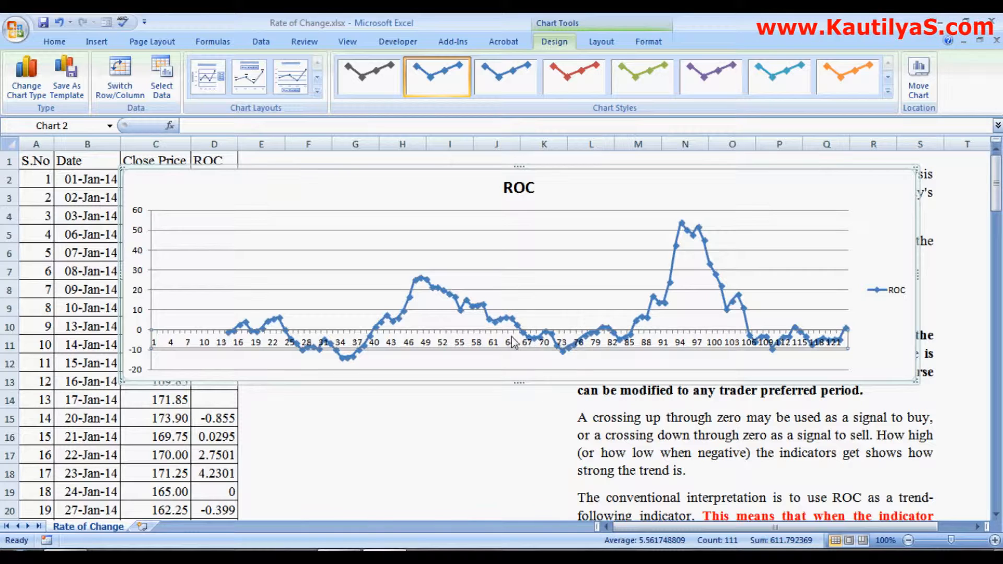
pyautogui.moveTo(433, 349)
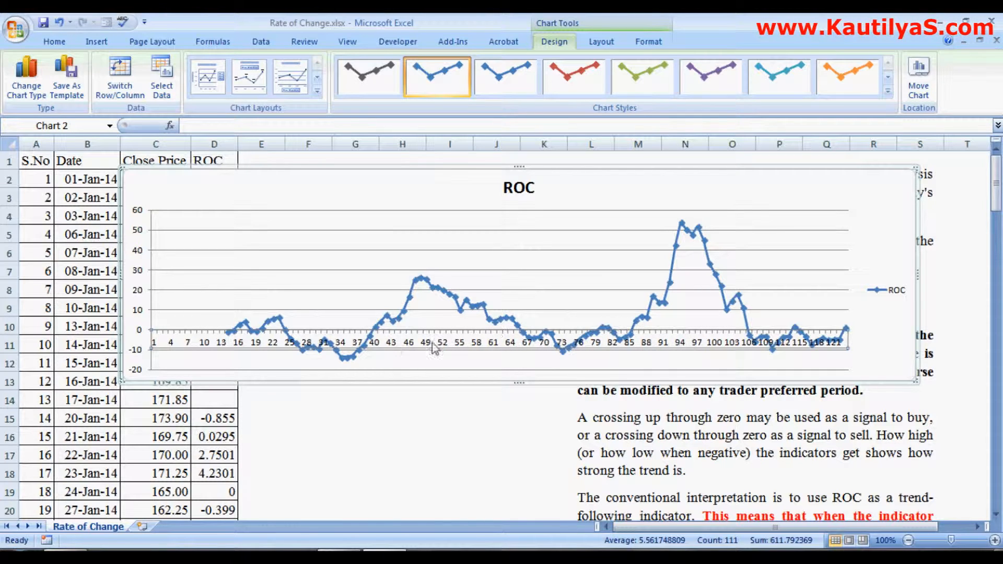
pyautogui.moveTo(419, 288)
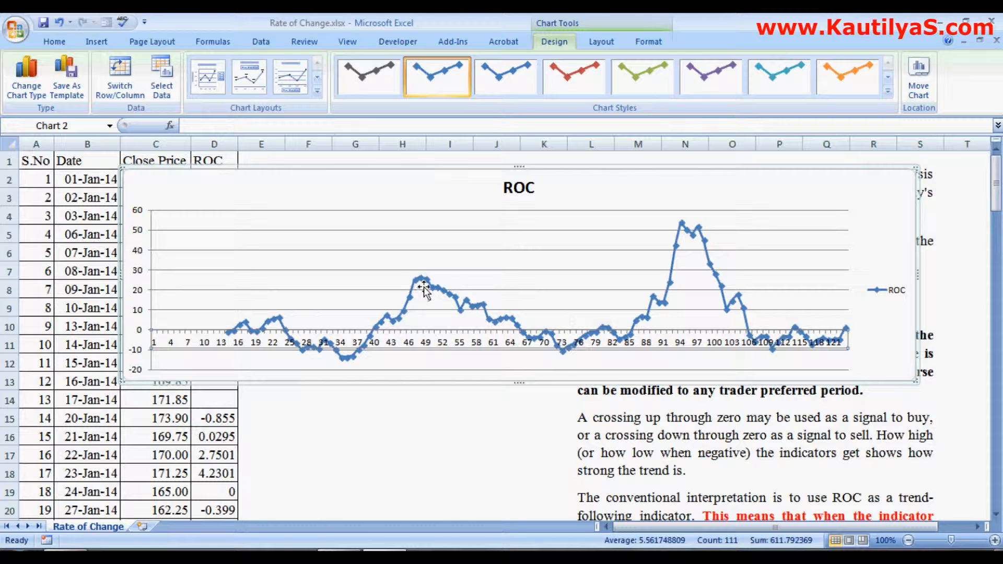
pyautogui.moveTo(400, 323)
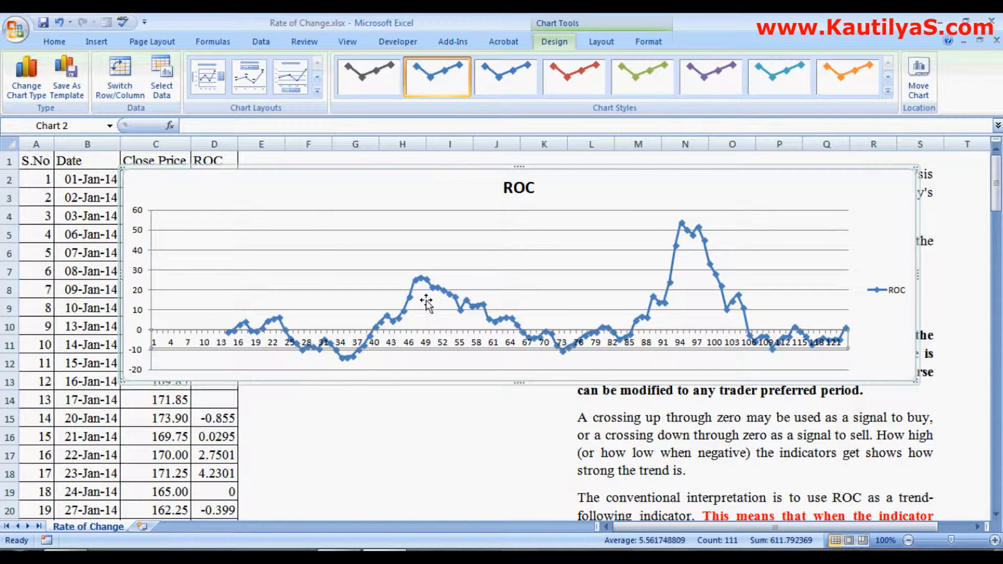
pyautogui.moveTo(549, 363)
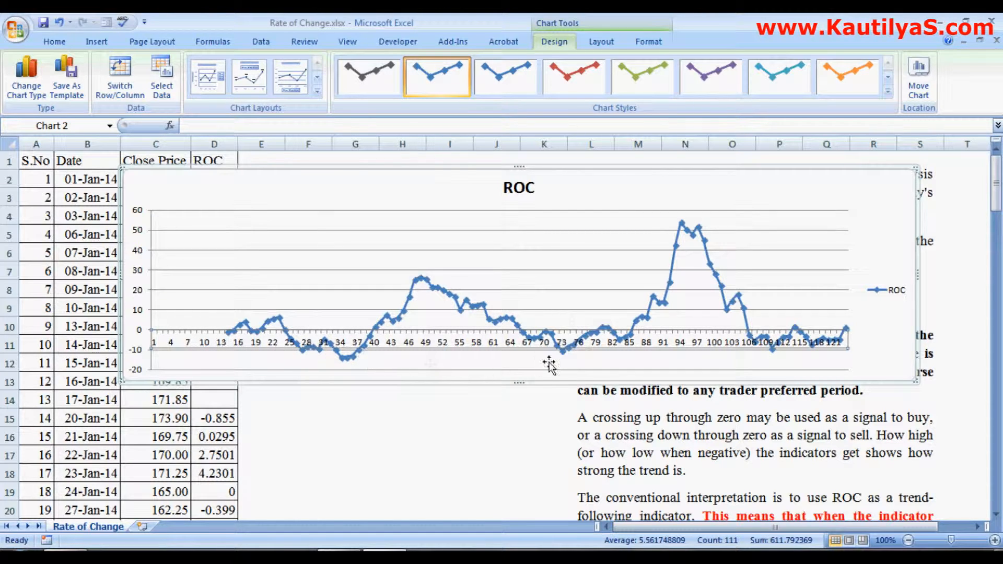
pyautogui.moveTo(562, 378)
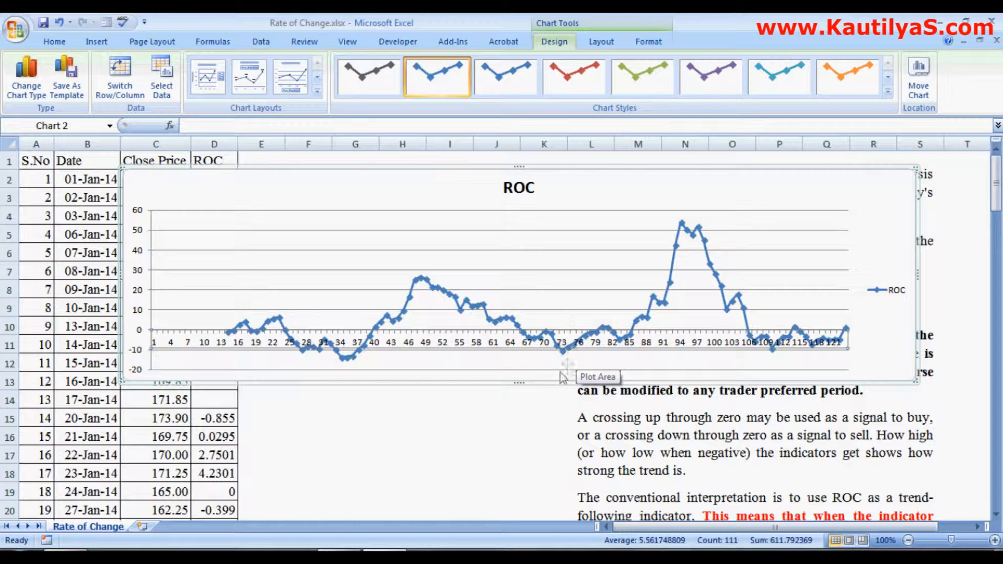
pyautogui.moveTo(471, 302)
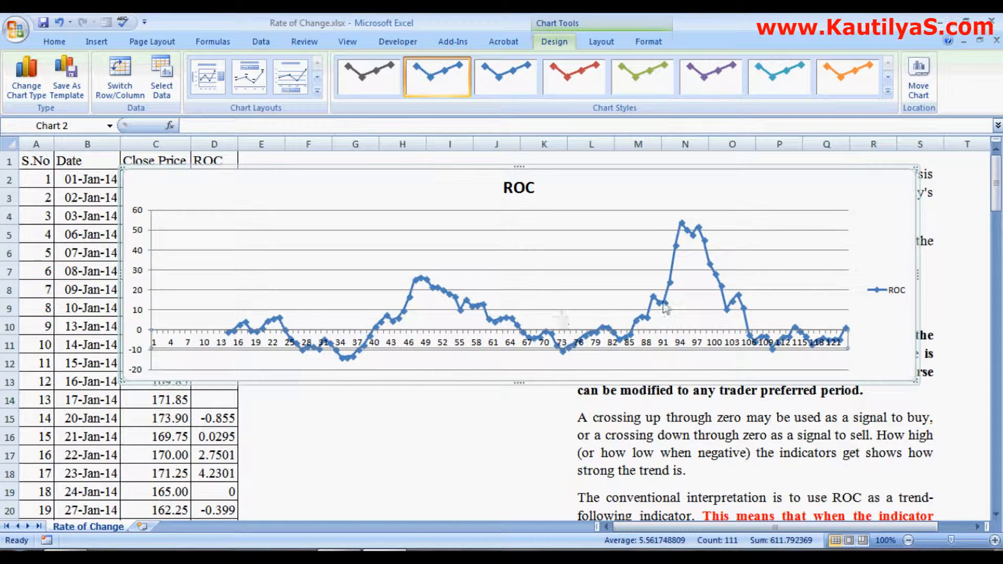
pyautogui.moveTo(457, 377)
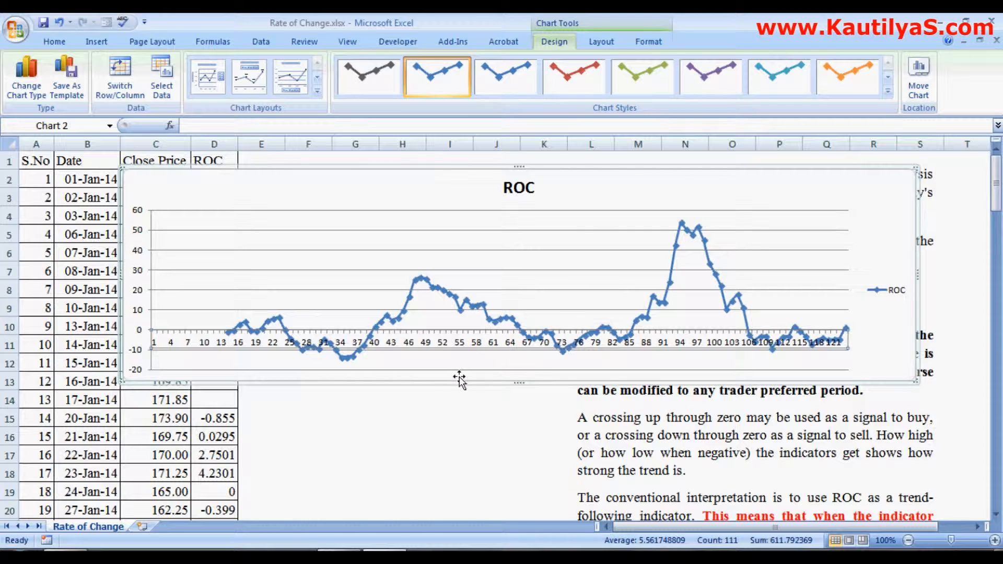
pyautogui.moveTo(401, 368)
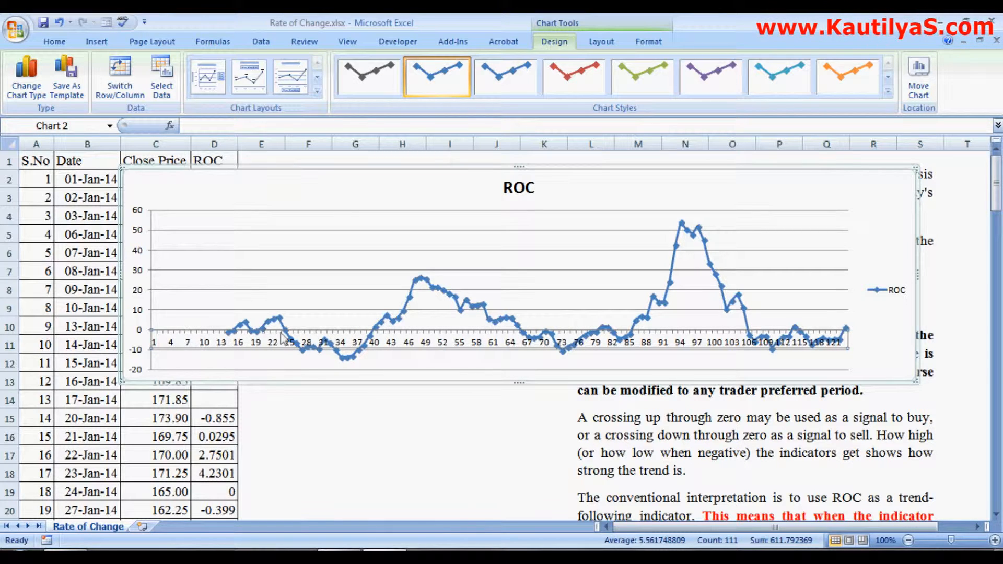
pyautogui.moveTo(178, 330)
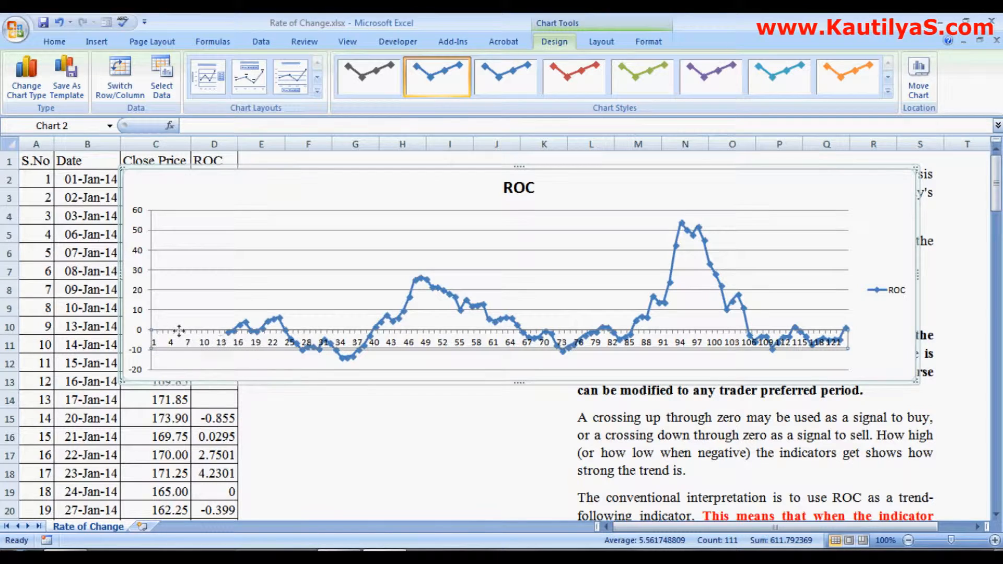
pyautogui.moveTo(382, 333)
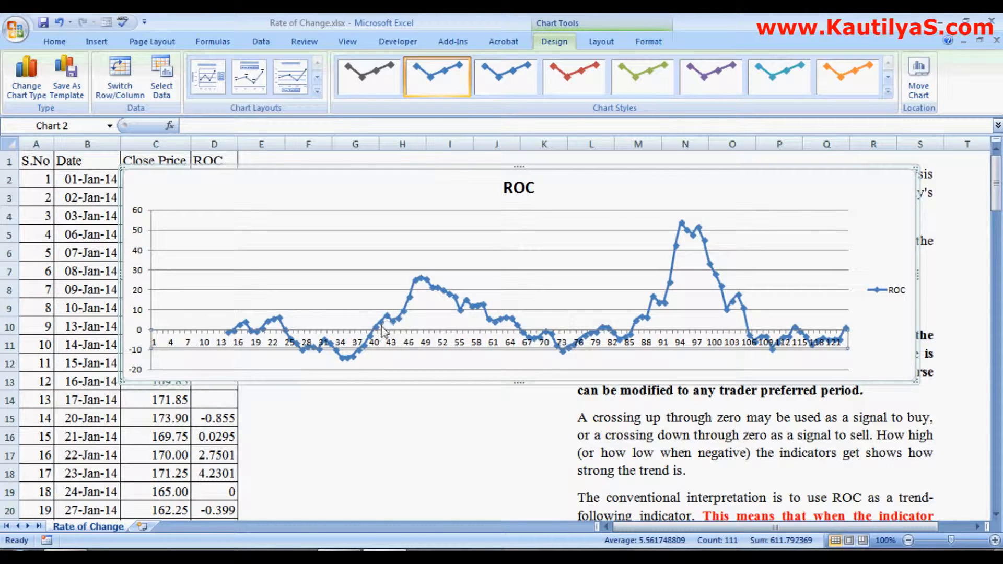
pyautogui.moveTo(393, 326)
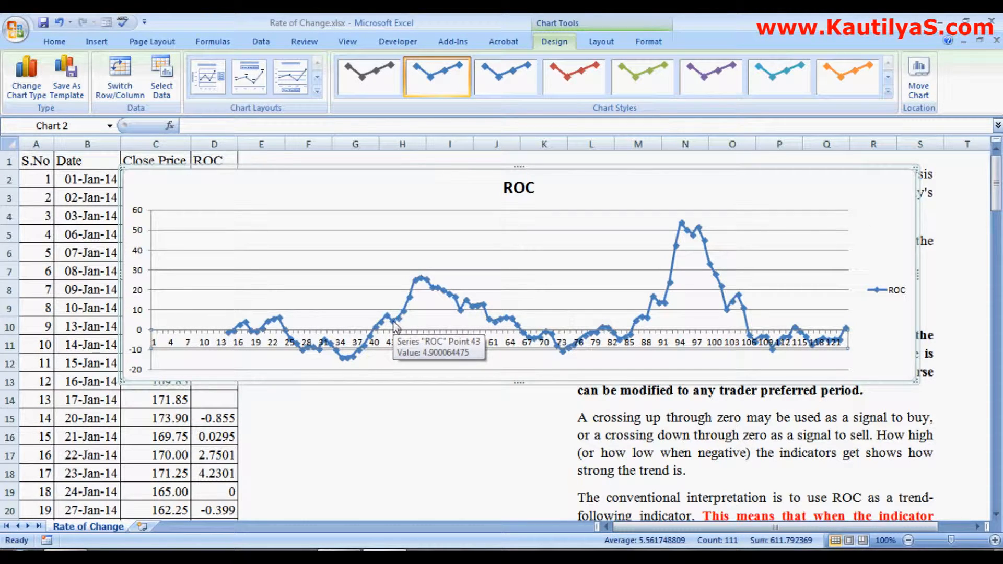
pyautogui.moveTo(397, 324)
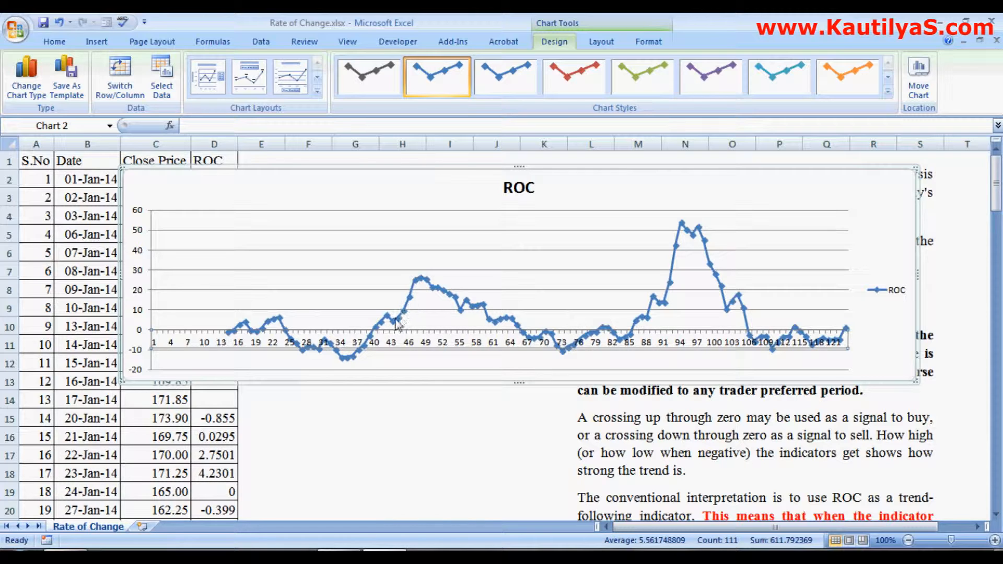
pyautogui.moveTo(400, 326)
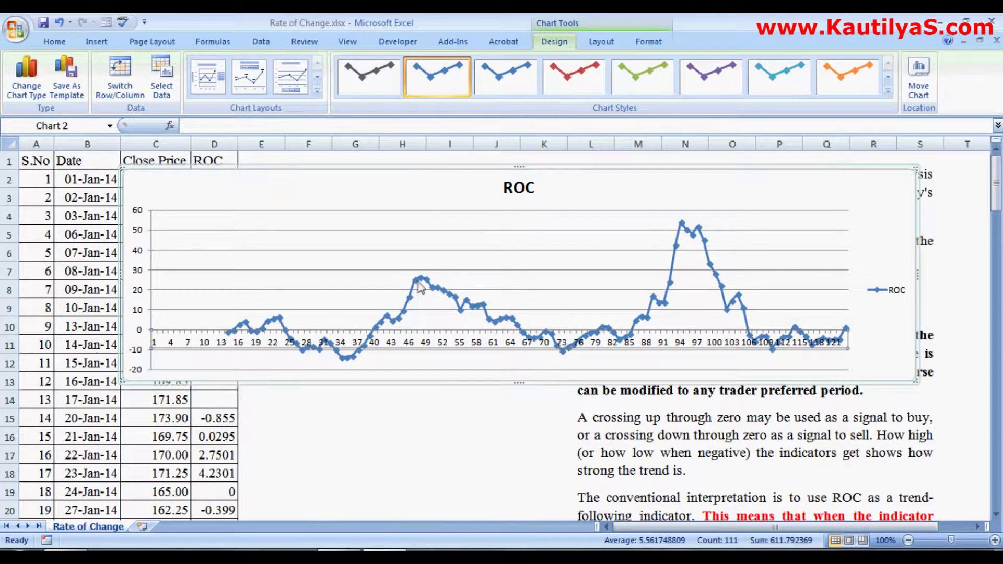
pyautogui.moveTo(420, 285)
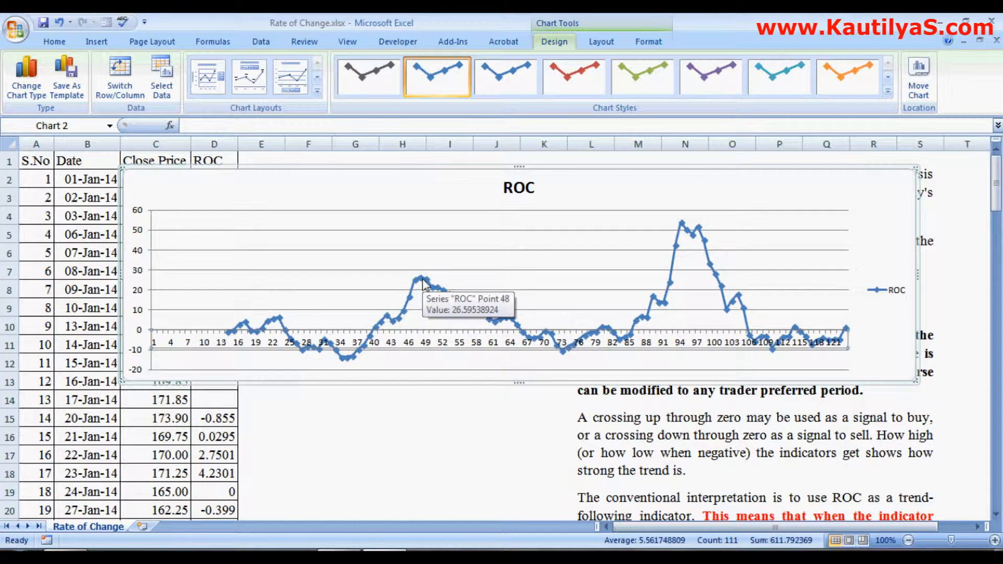
pyautogui.moveTo(420, 305)
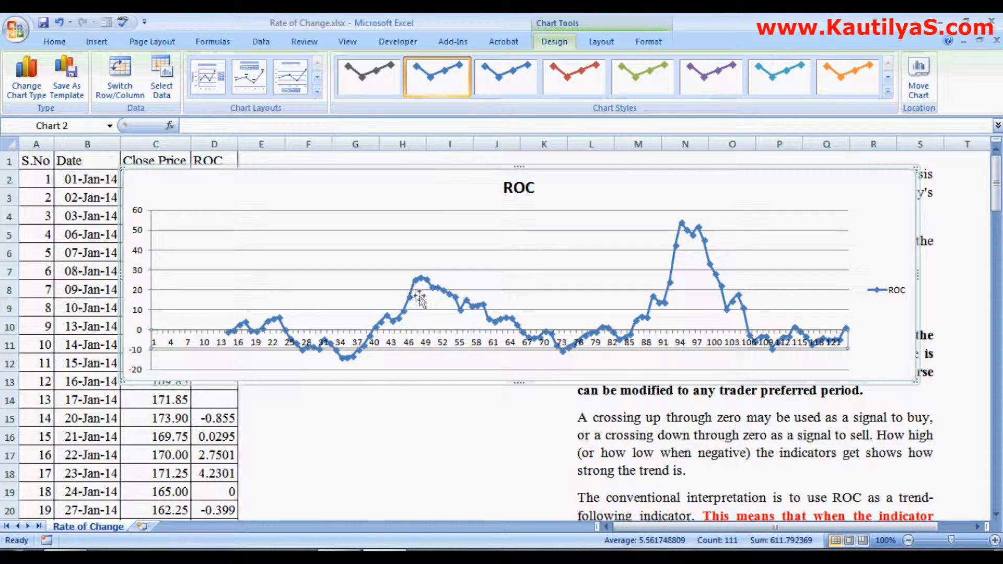
pyautogui.moveTo(678, 244)
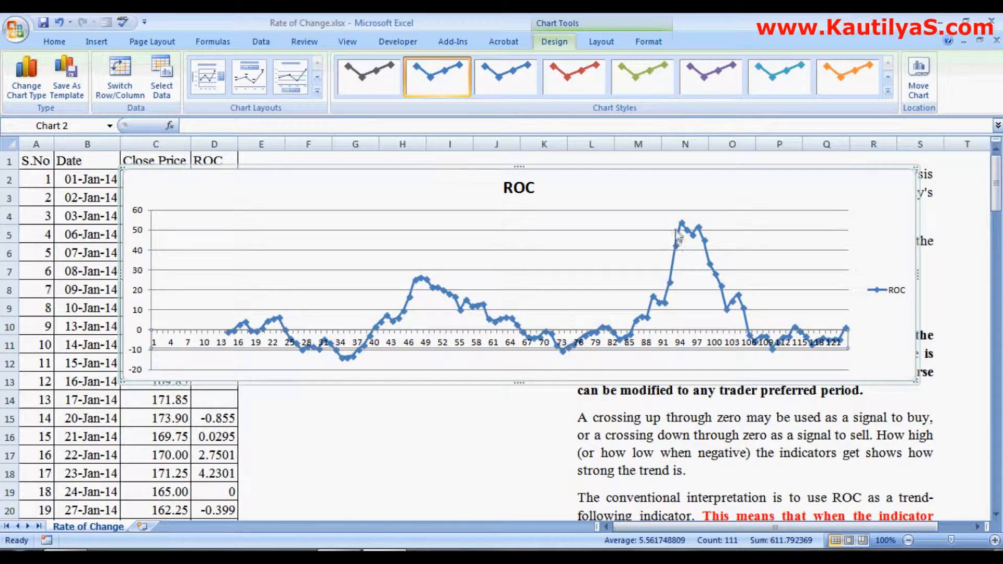
pyautogui.moveTo(696, 236)
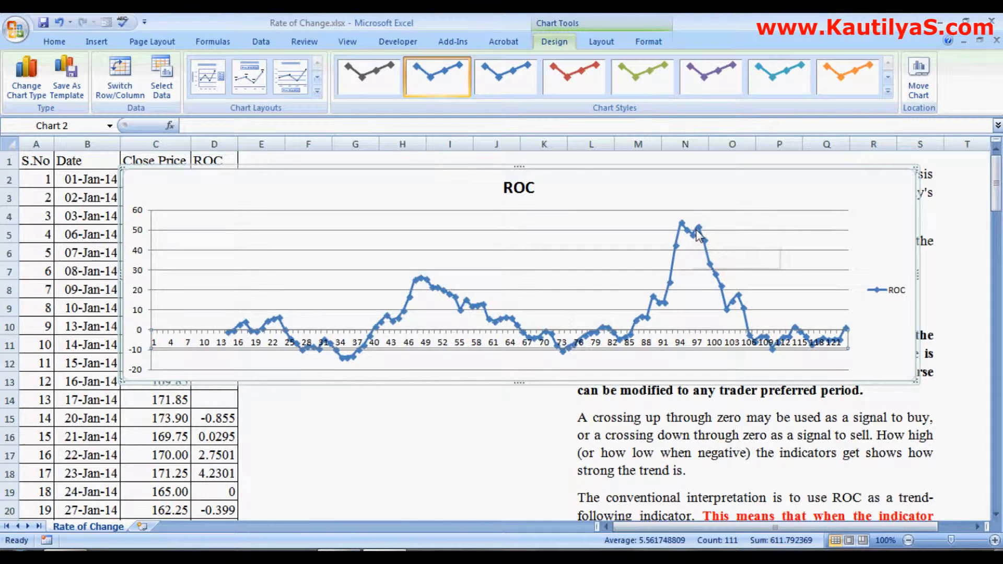
# - Select the ROC series in the chart to confirm it draws from D2:D124
pyautogui.click(700, 236)
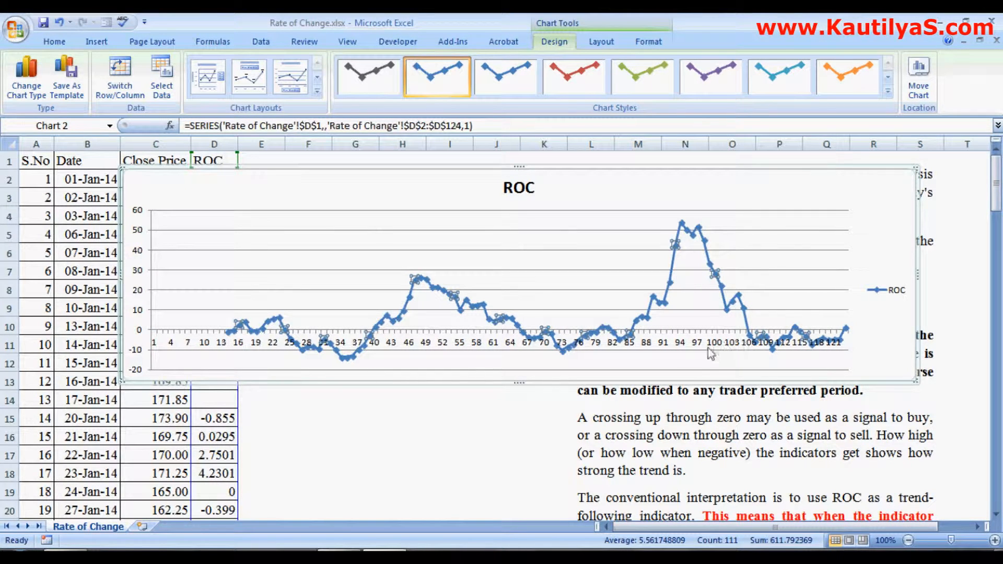
pyautogui.scroll(-3)
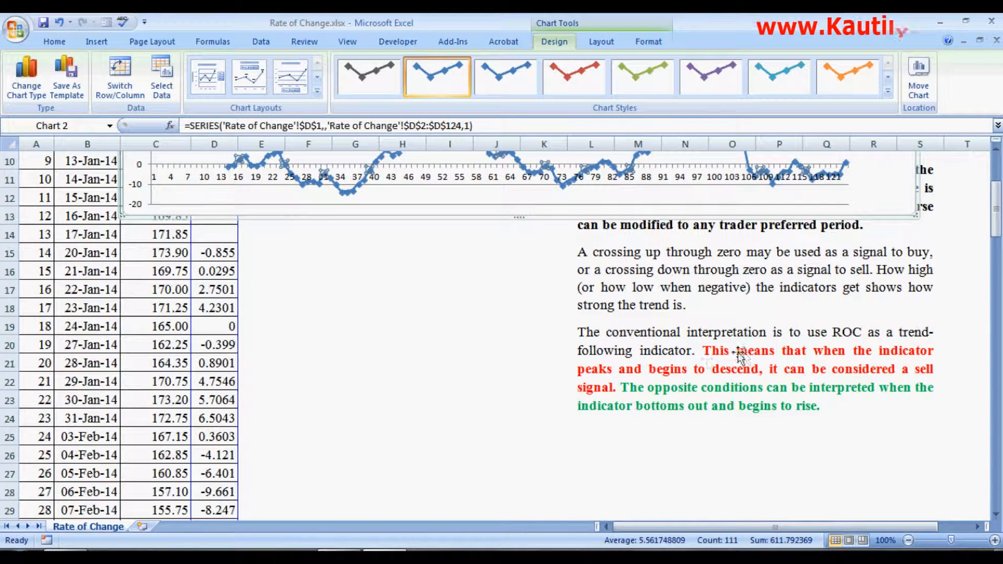
pyautogui.moveTo(720, 388)
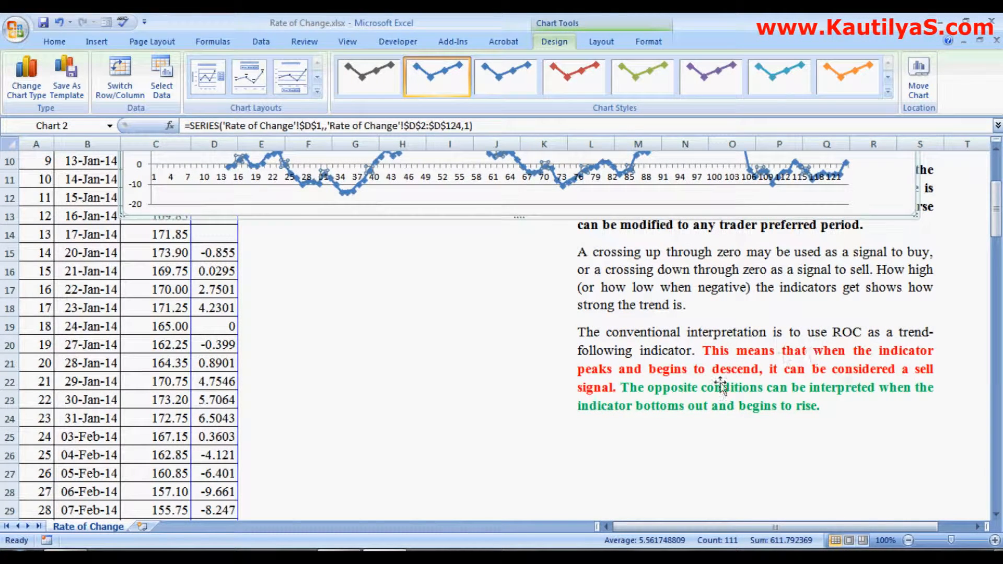
pyautogui.moveTo(723, 373)
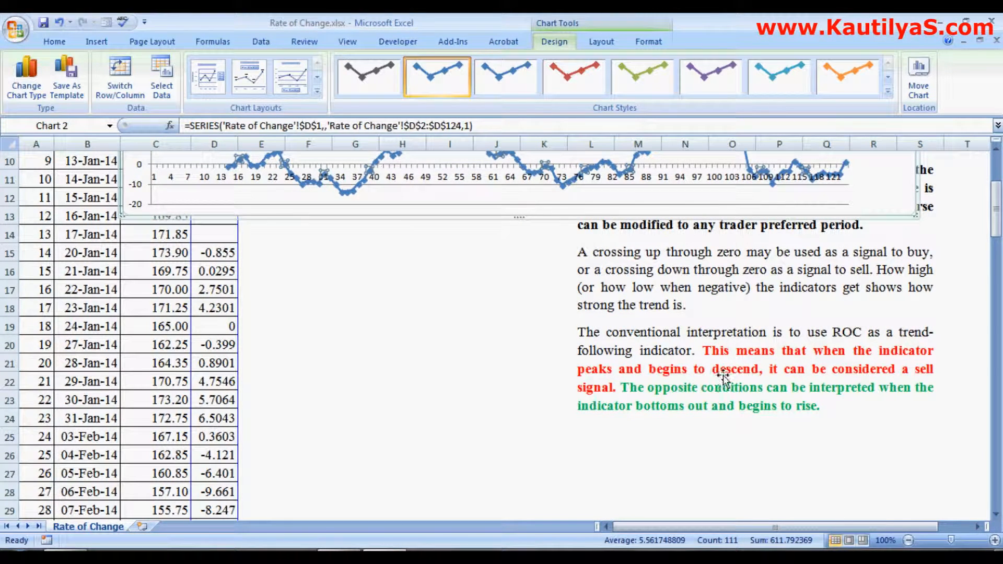
pyautogui.moveTo(800, 380)
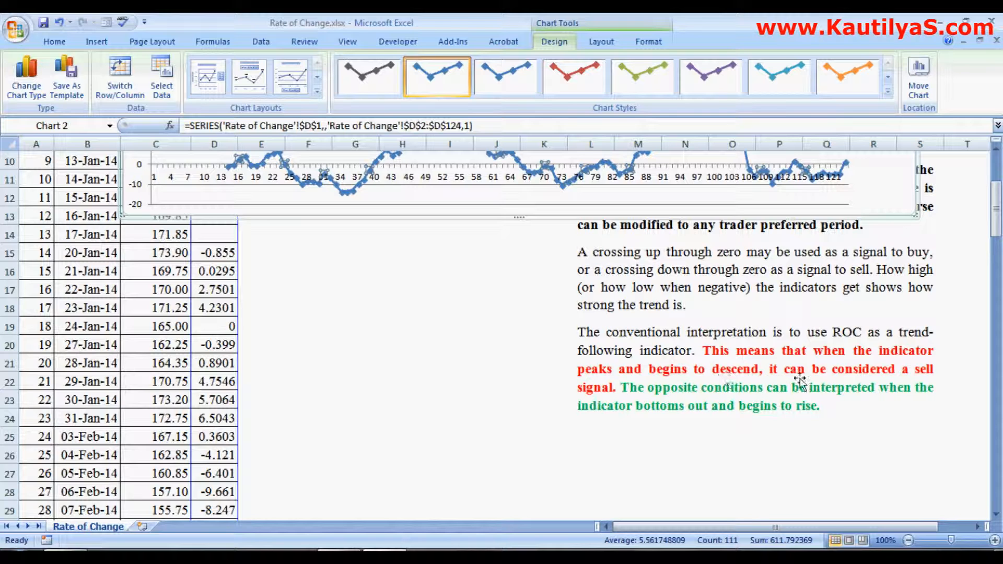
pyautogui.moveTo(643, 407)
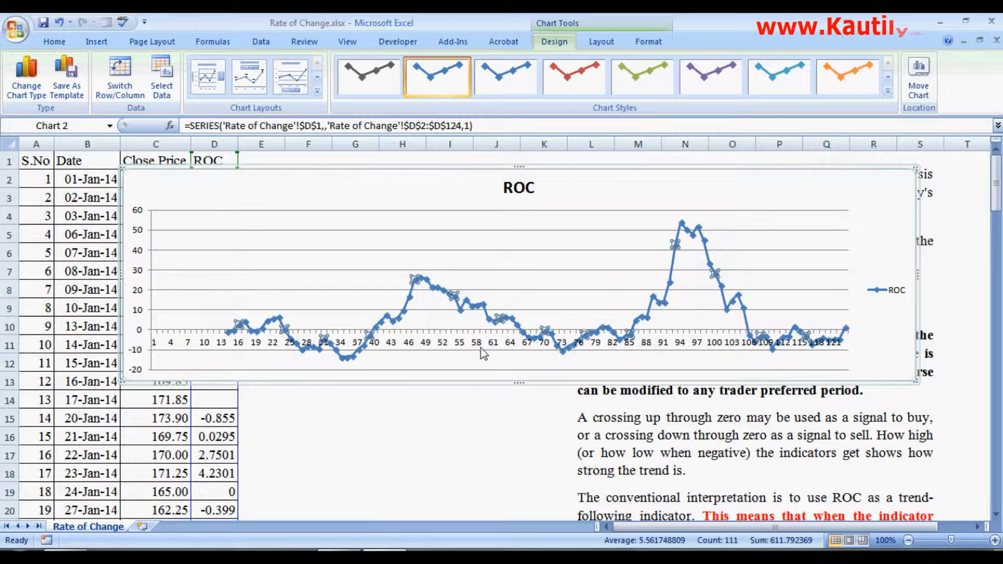
pyautogui.moveTo(366, 389)
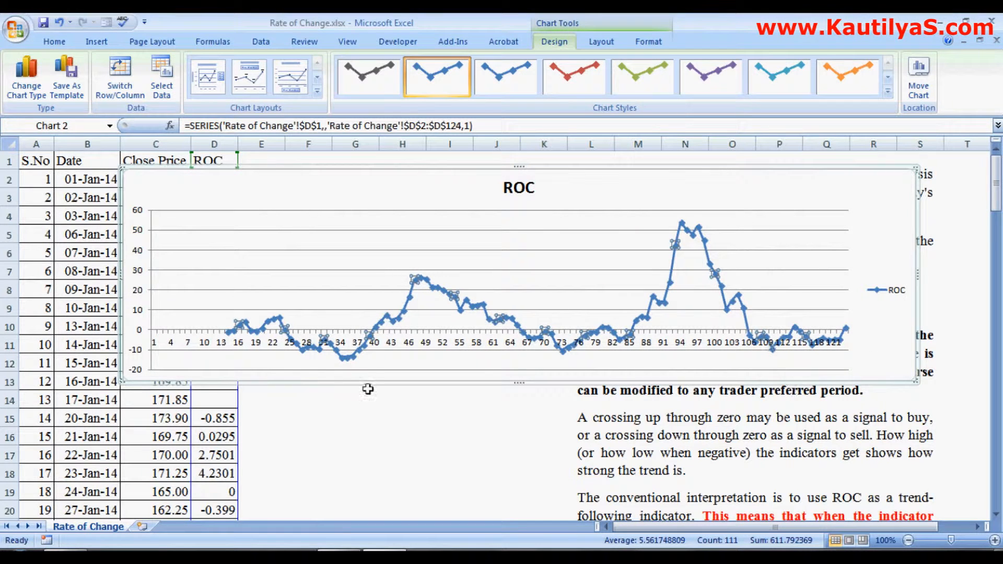
pyautogui.moveTo(247, 336)
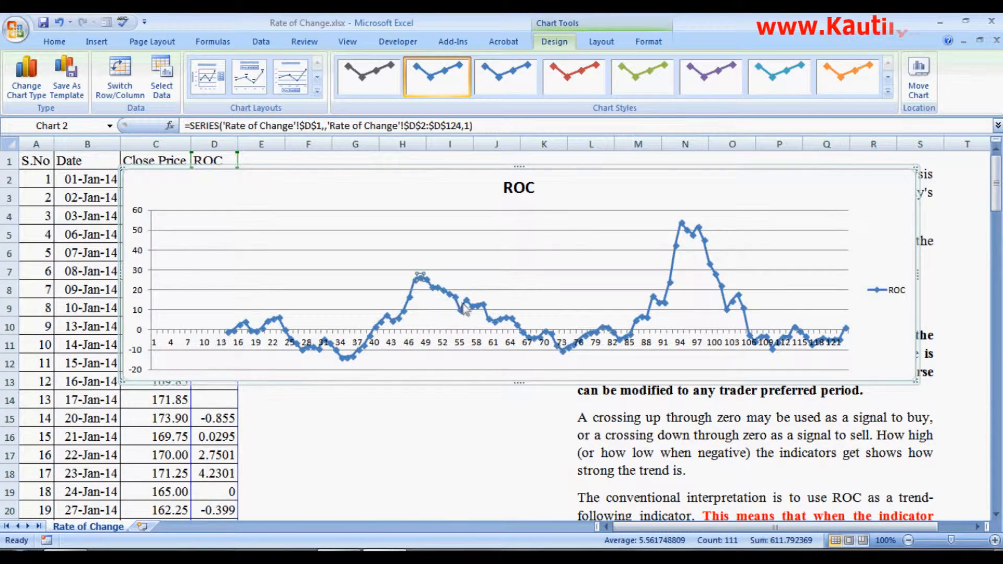
pyautogui.moveTo(441, 300)
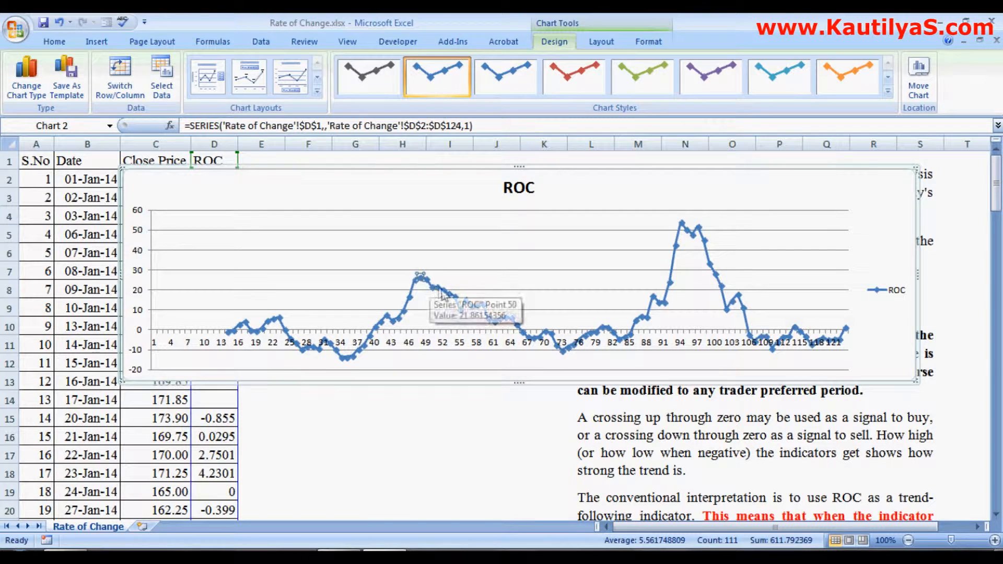
pyautogui.moveTo(439, 299)
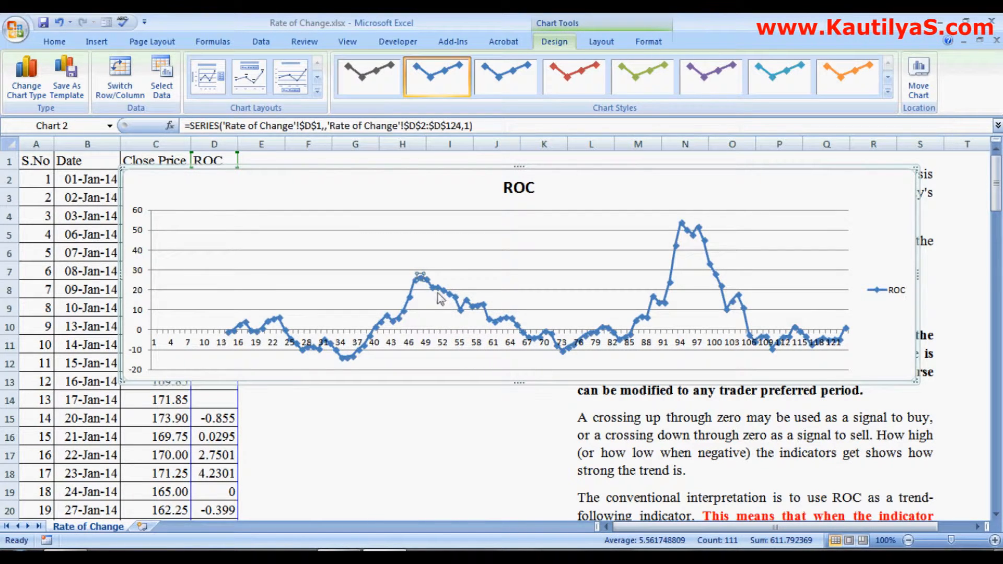
pyautogui.moveTo(579, 342)
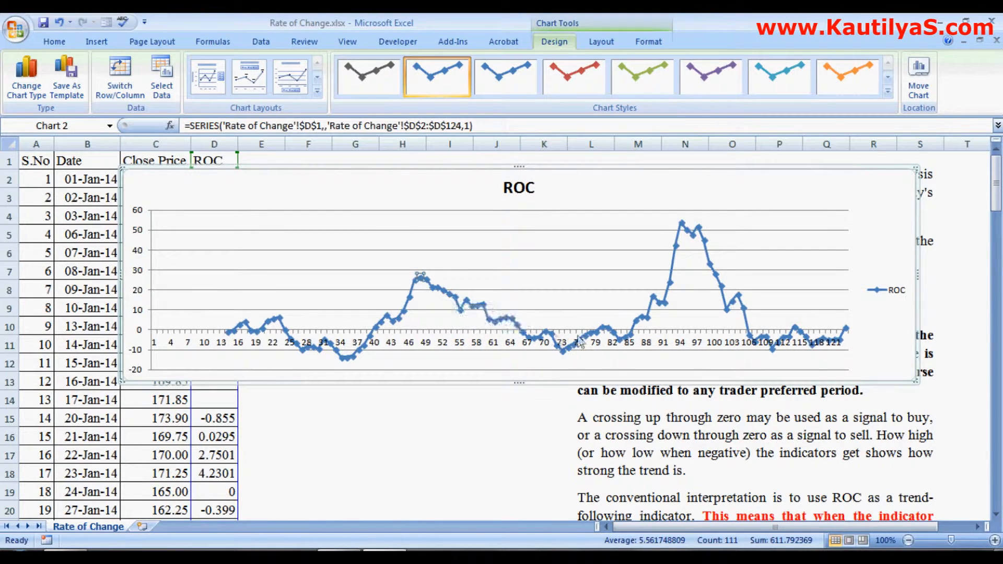
pyautogui.moveTo(649, 310)
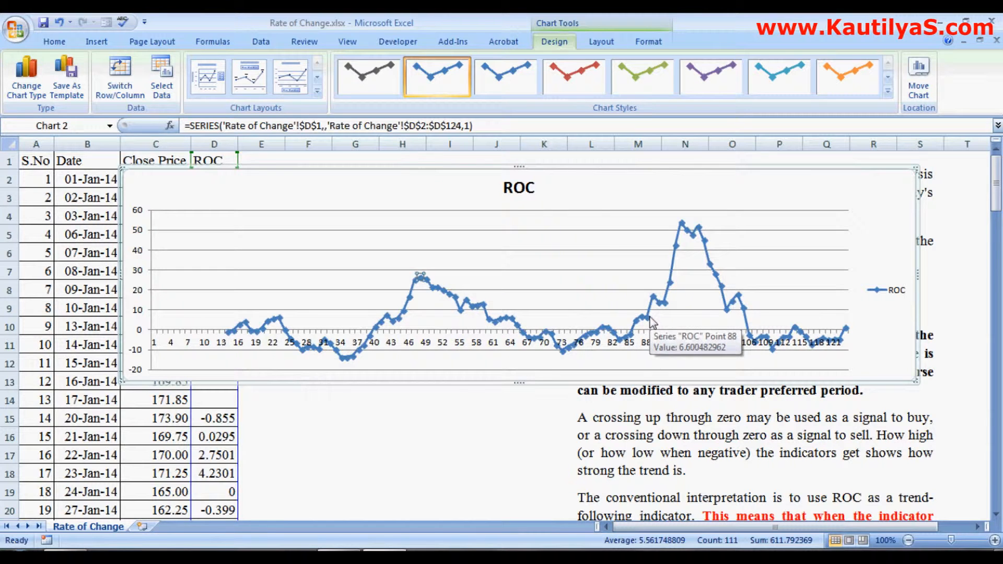
pyautogui.moveTo(349, 228)
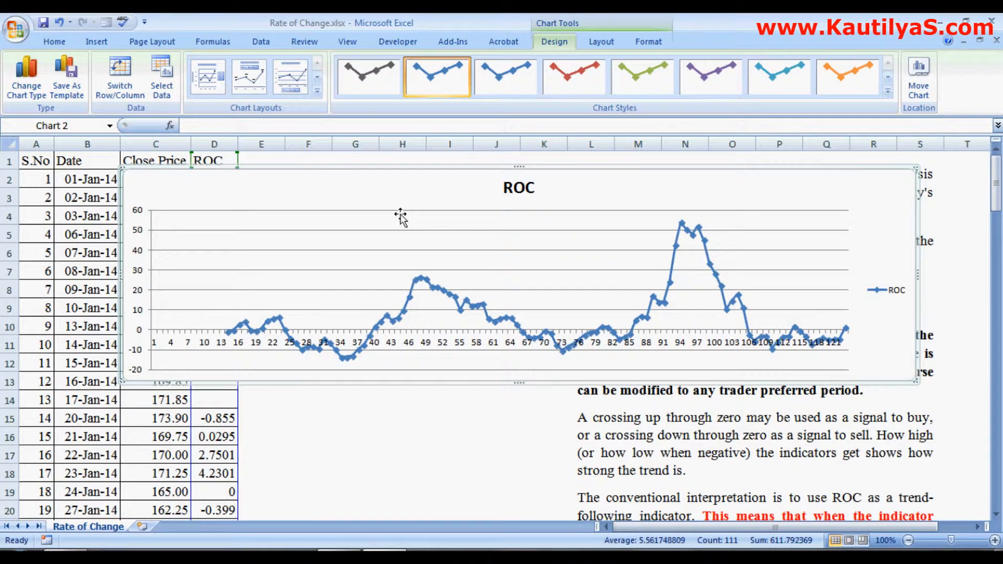
pyautogui.moveTo(401, 215)
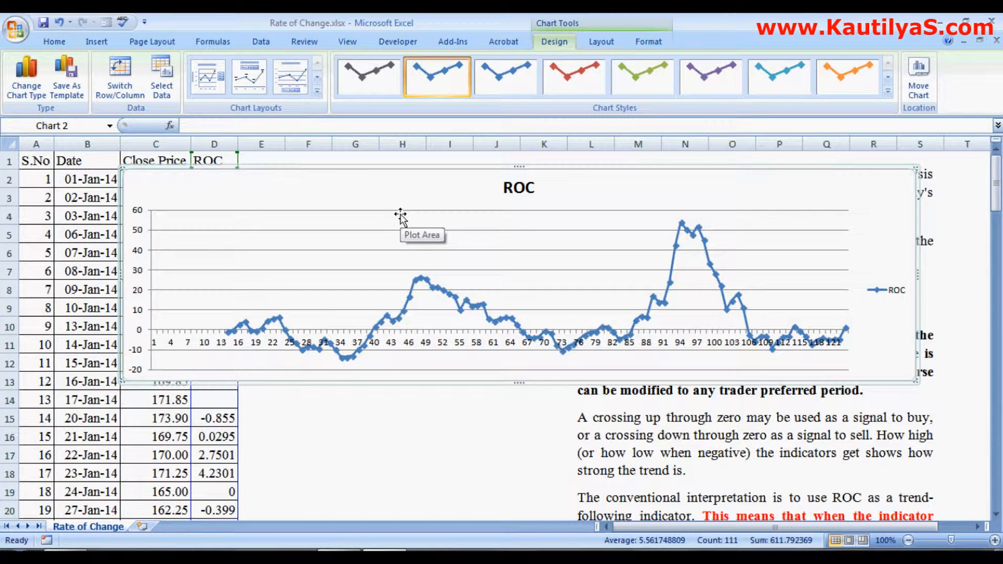
# - Return to the worksheet and confirm D23's 5.7064 ROC is (C23-C10)/C10*100
pyautogui.click(261, 272)
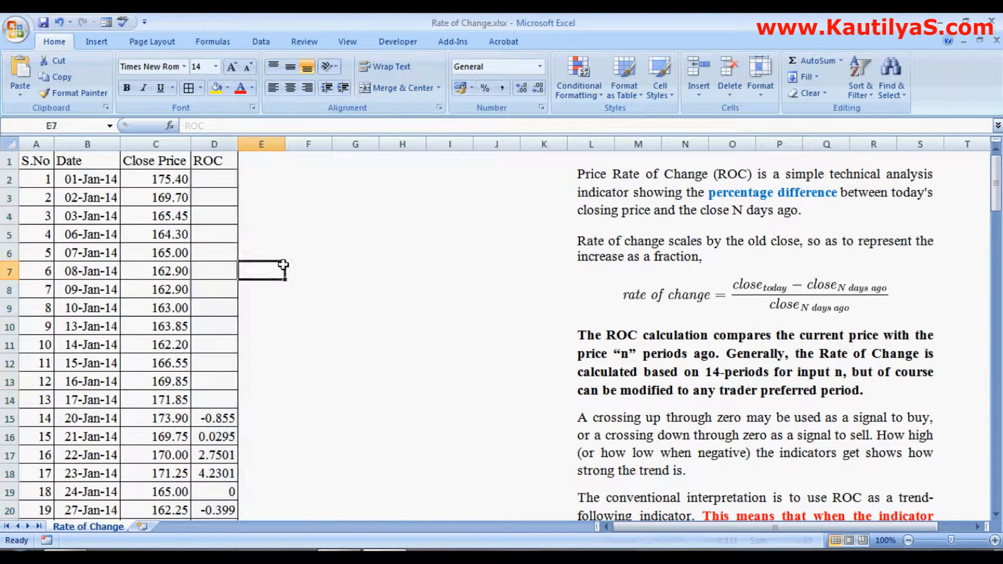
pyautogui.scroll(-3)
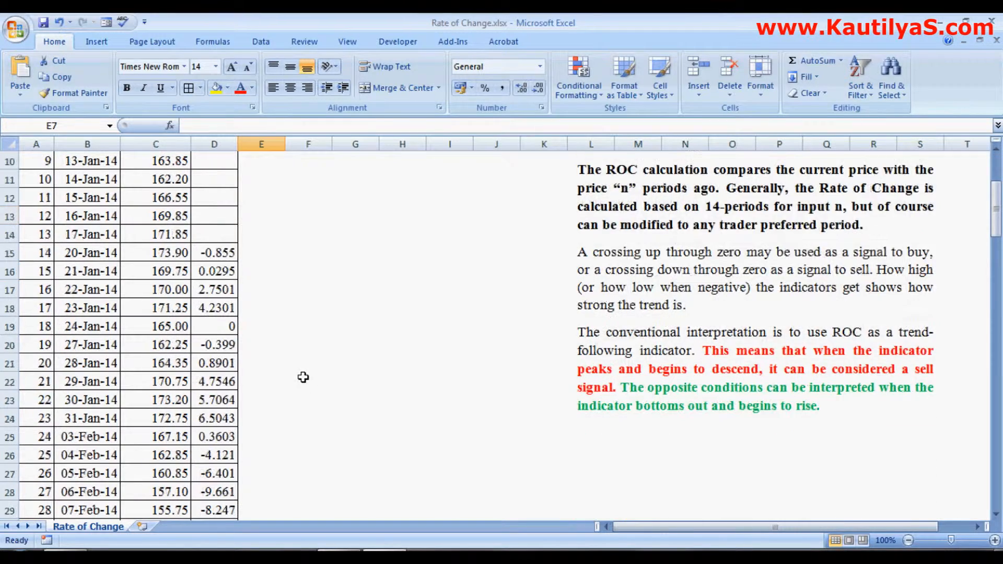
pyautogui.scroll(-3)
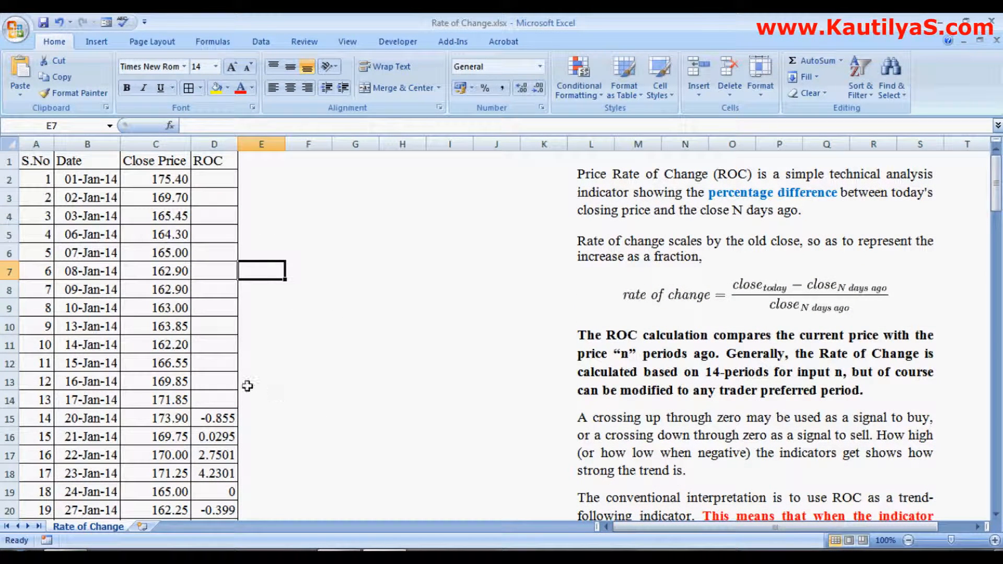
pyautogui.moveTo(240, 199)
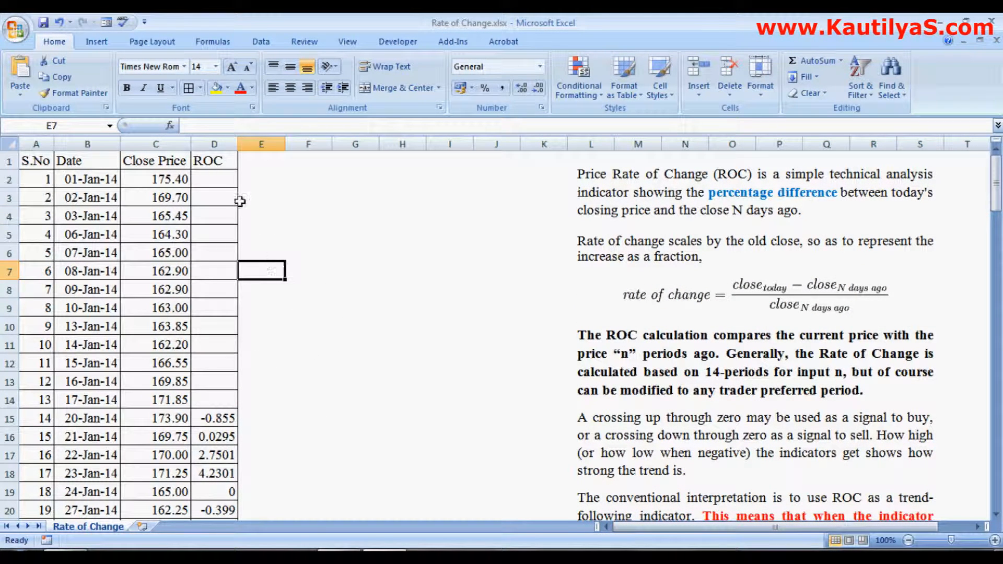
pyautogui.scroll(-3)
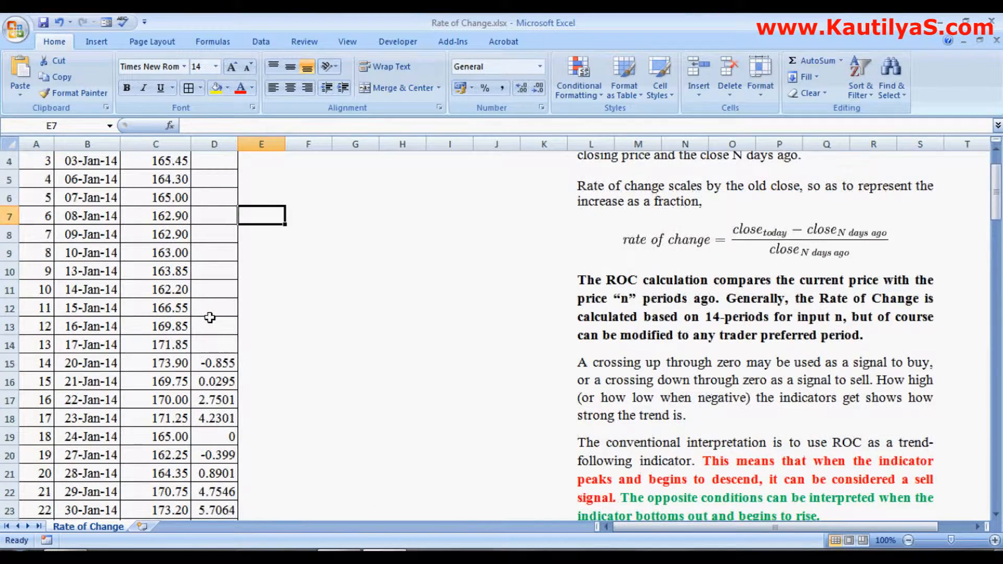
pyautogui.scroll(-3)
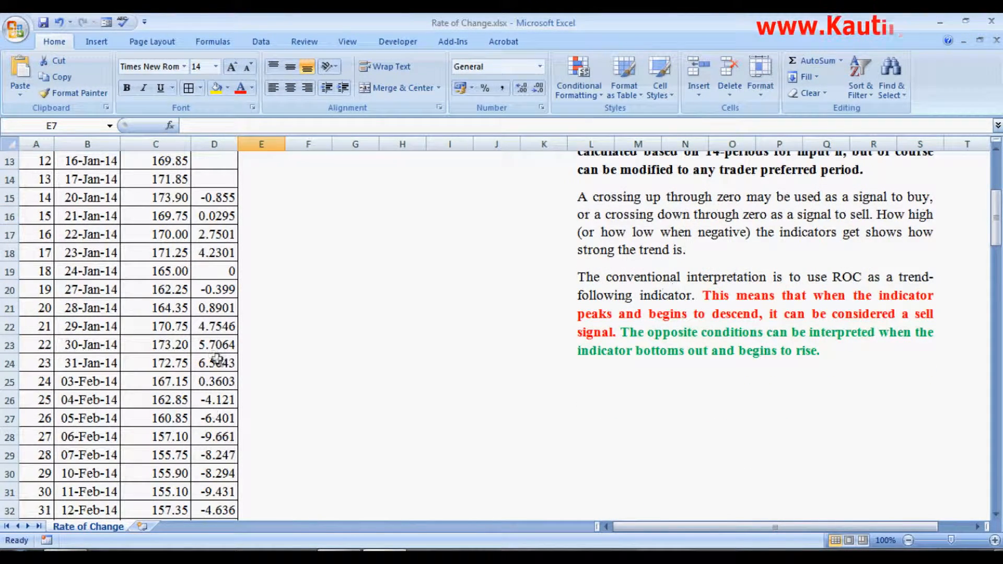
pyautogui.click(213, 345)
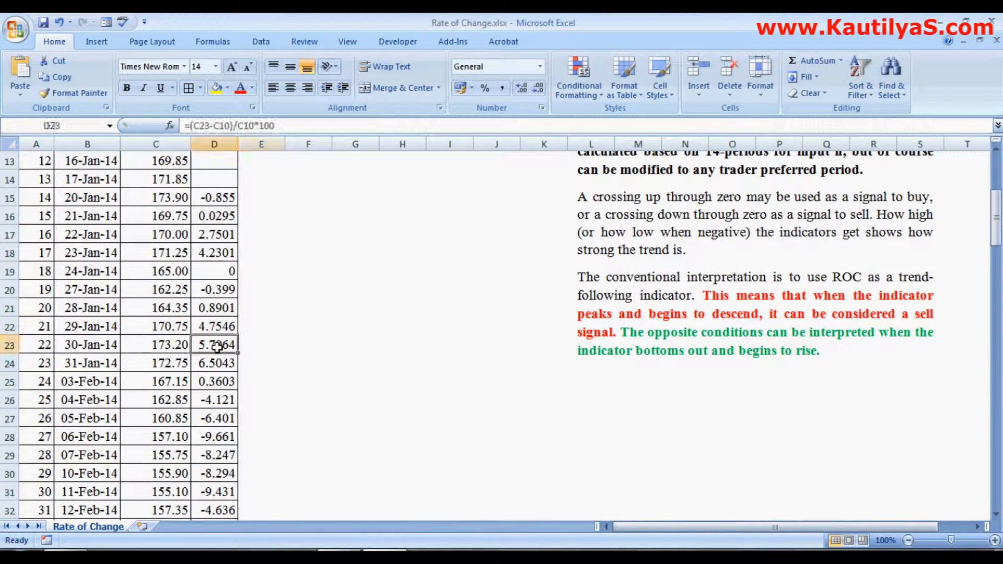